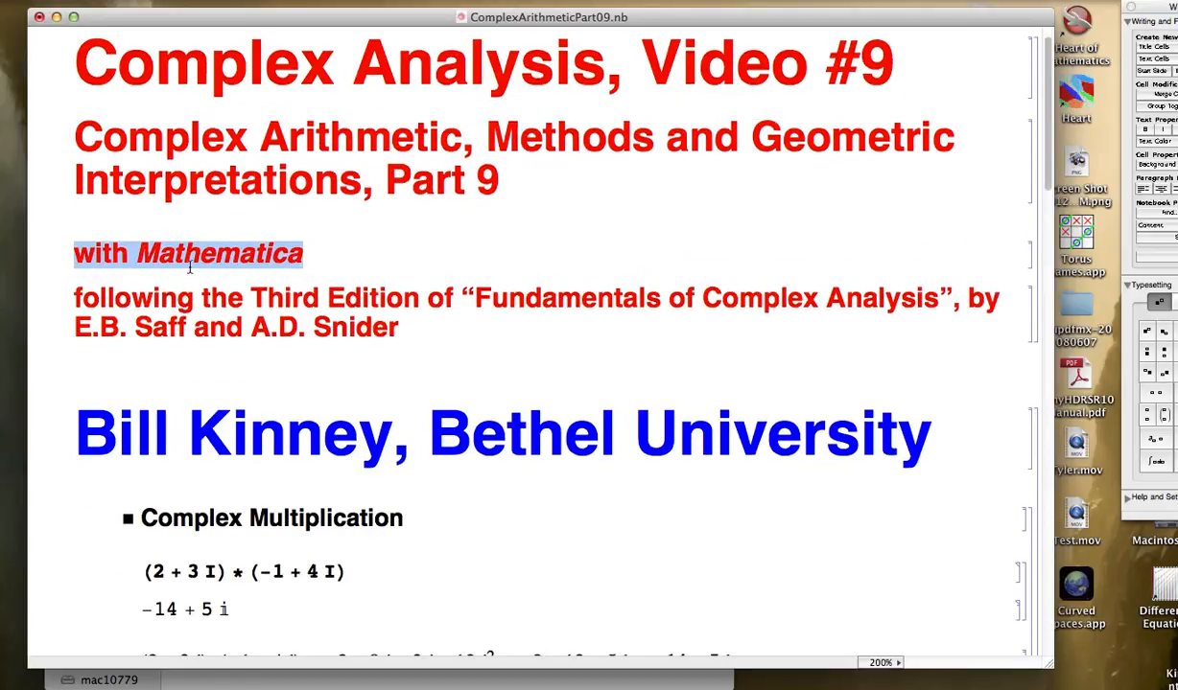
# Step: Scroll to the Manipulate cell for 2+3i and -1+4i and evaluate it
pyautogui.scroll(-3)
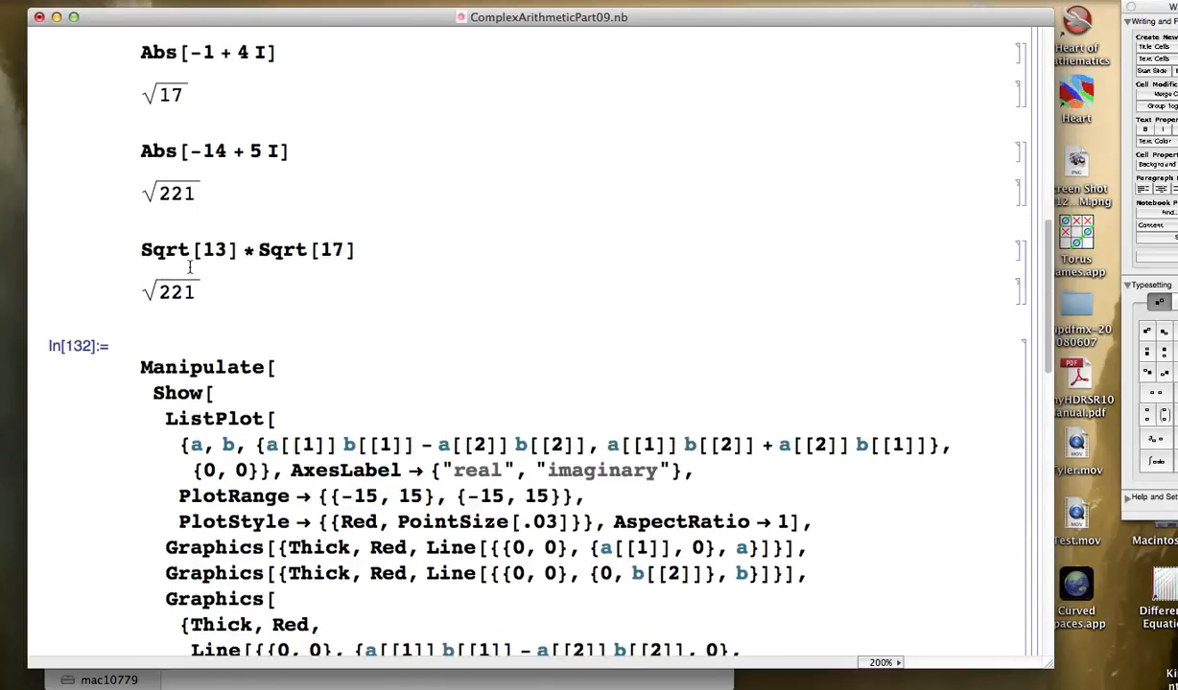
pyautogui.scroll(-3)
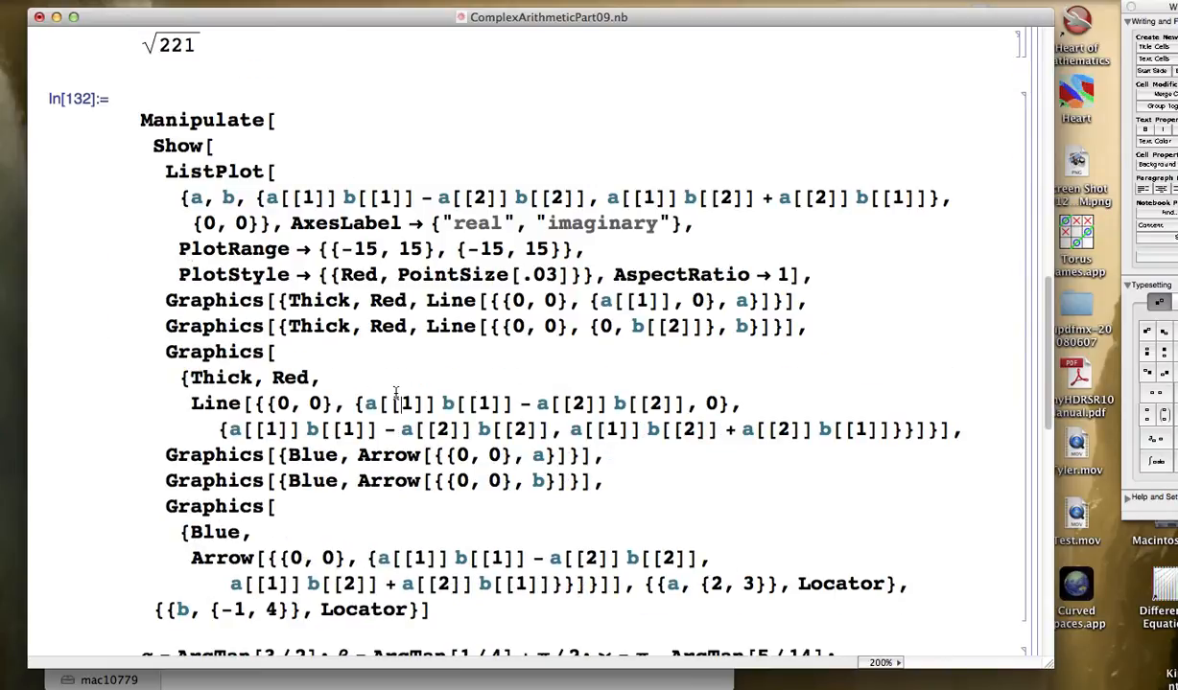
pyautogui.press('shift+return')
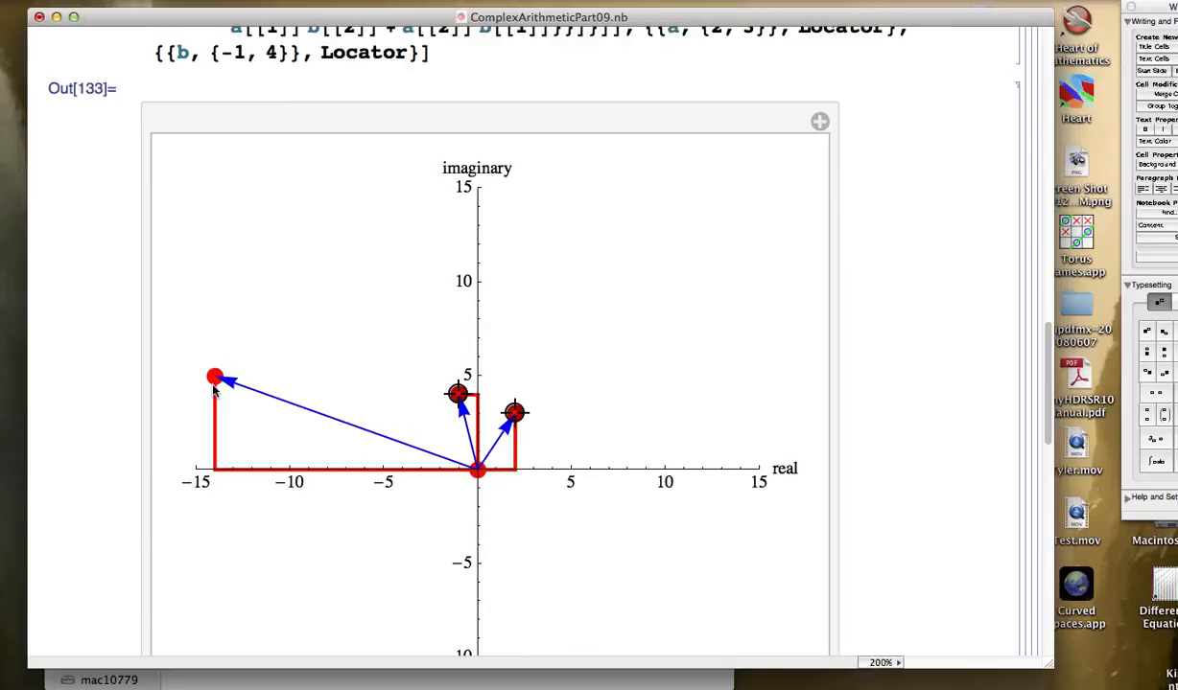
pyautogui.moveTo(383, 433)
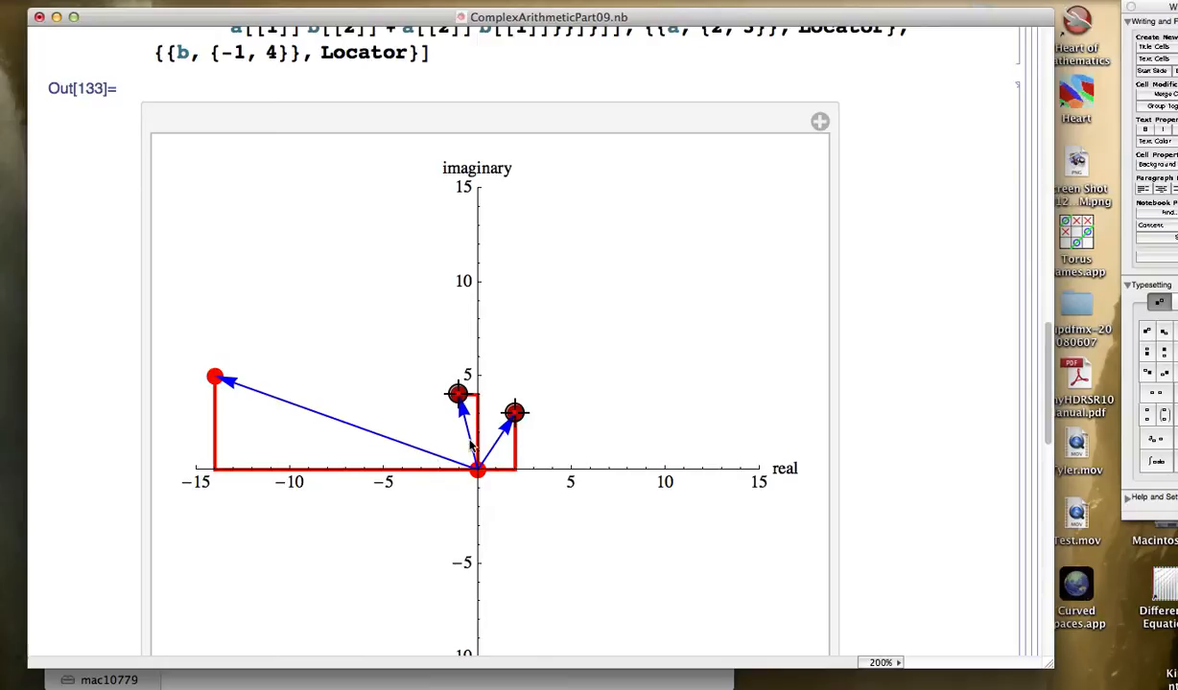
pyautogui.moveTo(487, 96)
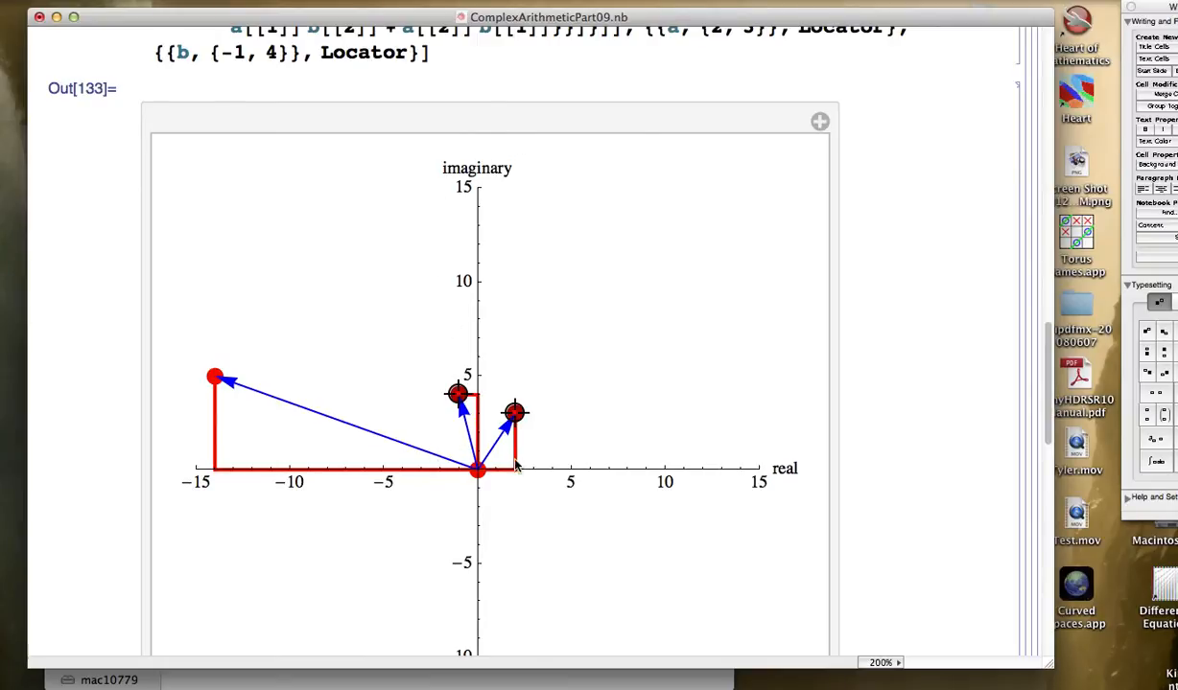
pyautogui.moveTo(238, 360)
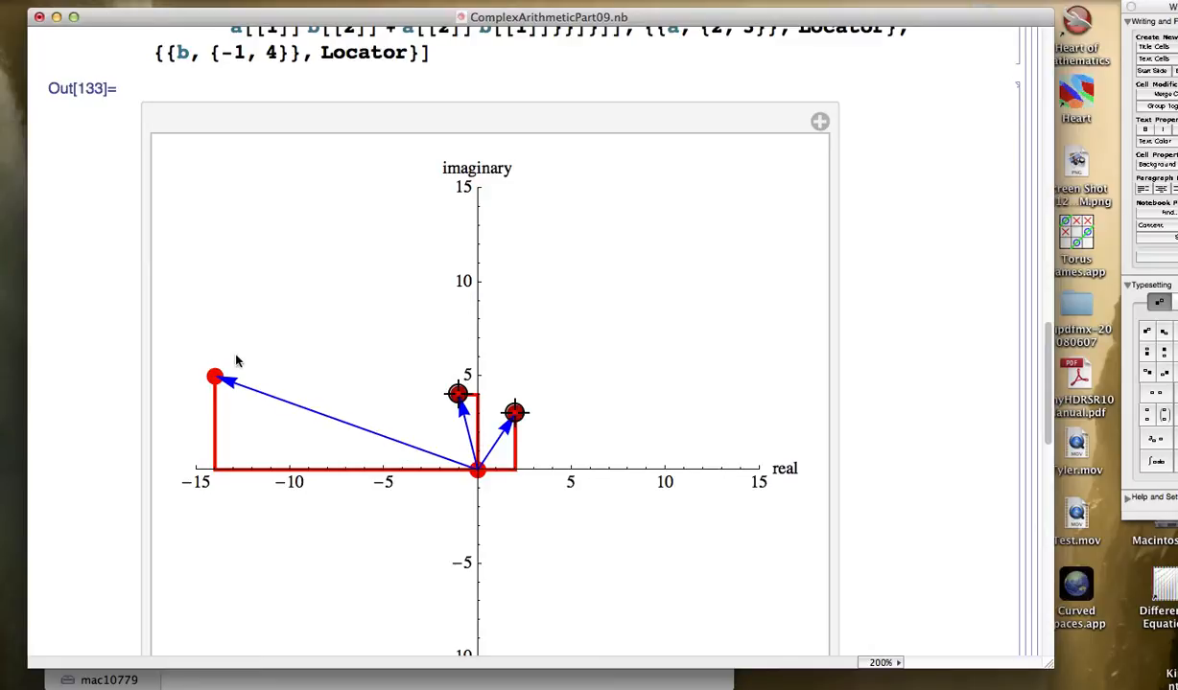
pyautogui.moveTo(453, 446)
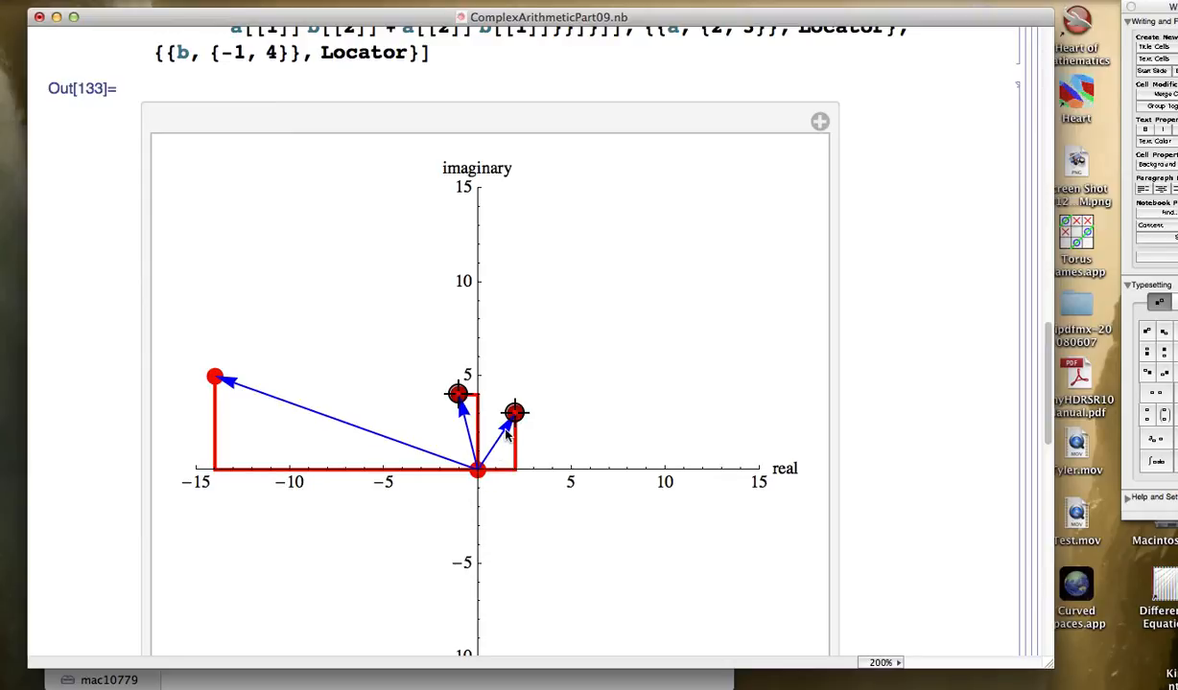
pyautogui.moveTo(475, 429)
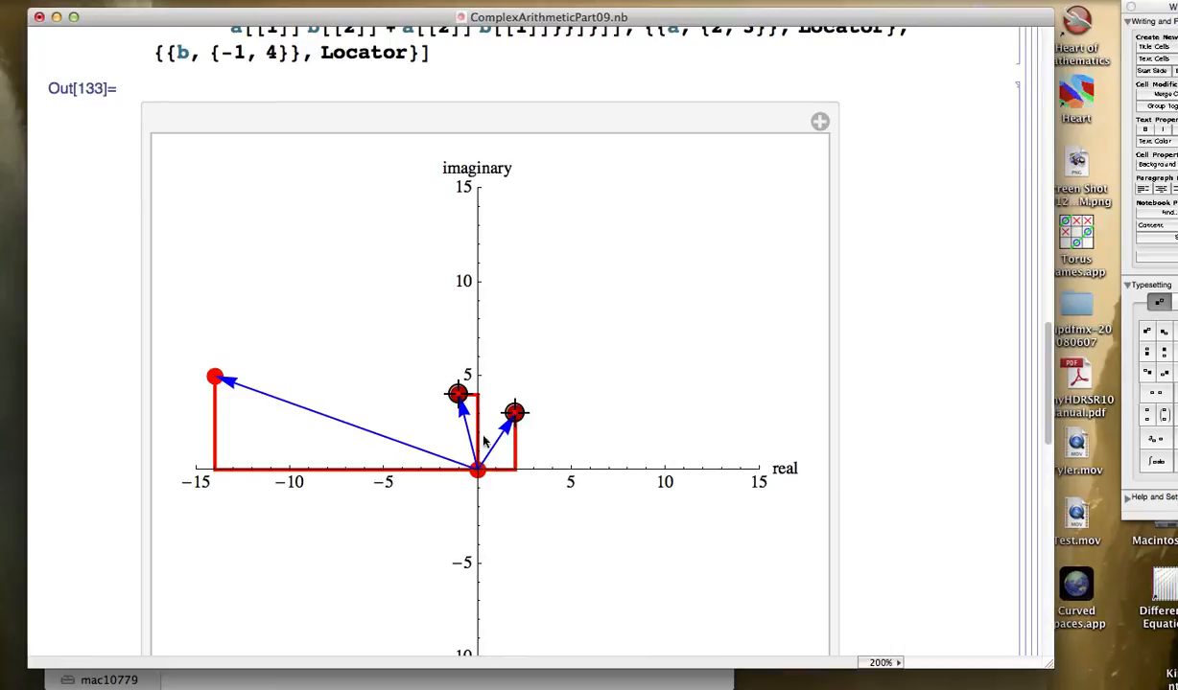
pyautogui.moveTo(254, 383)
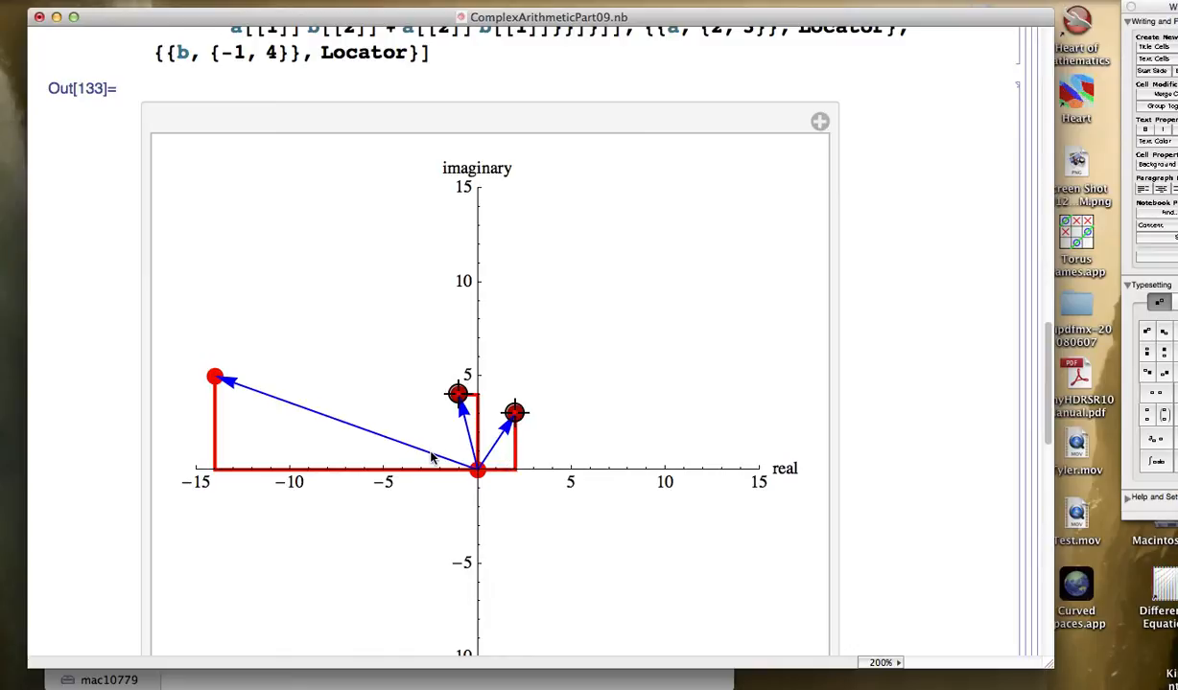
pyautogui.moveTo(437, 459)
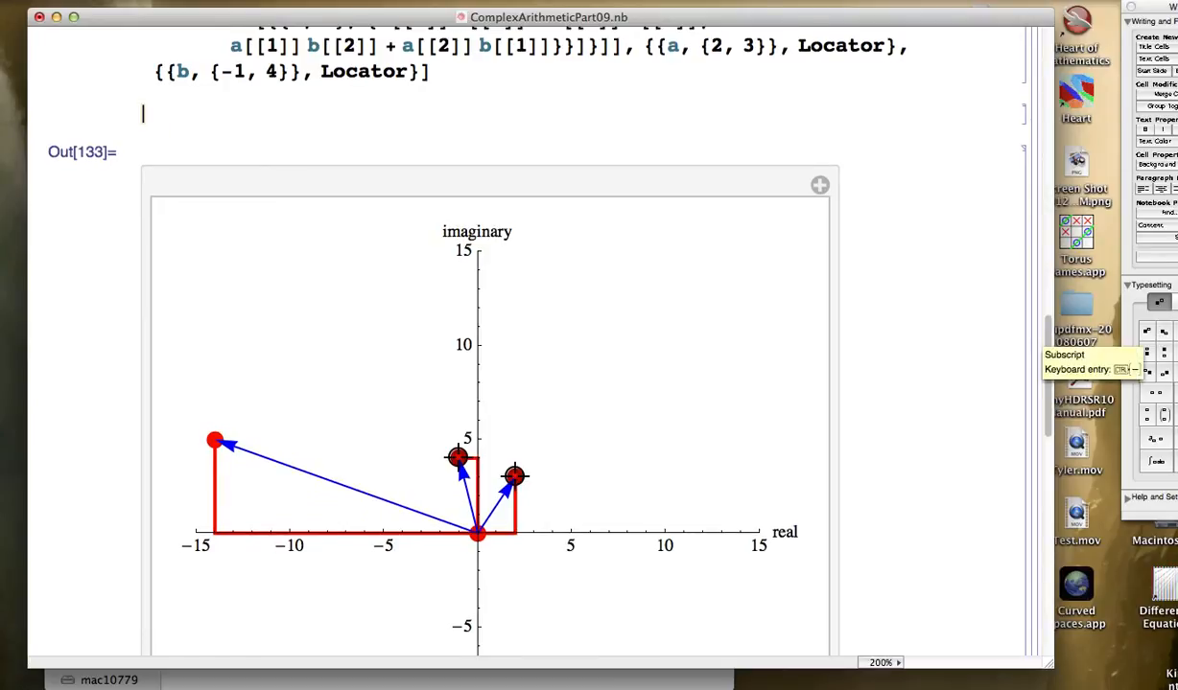
# Step: Start the modulus formula by entering z for |z₁ z₂| = |z₁|·|z₂|
pyautogui.write('z1 z2| = |z1|·|z2|')
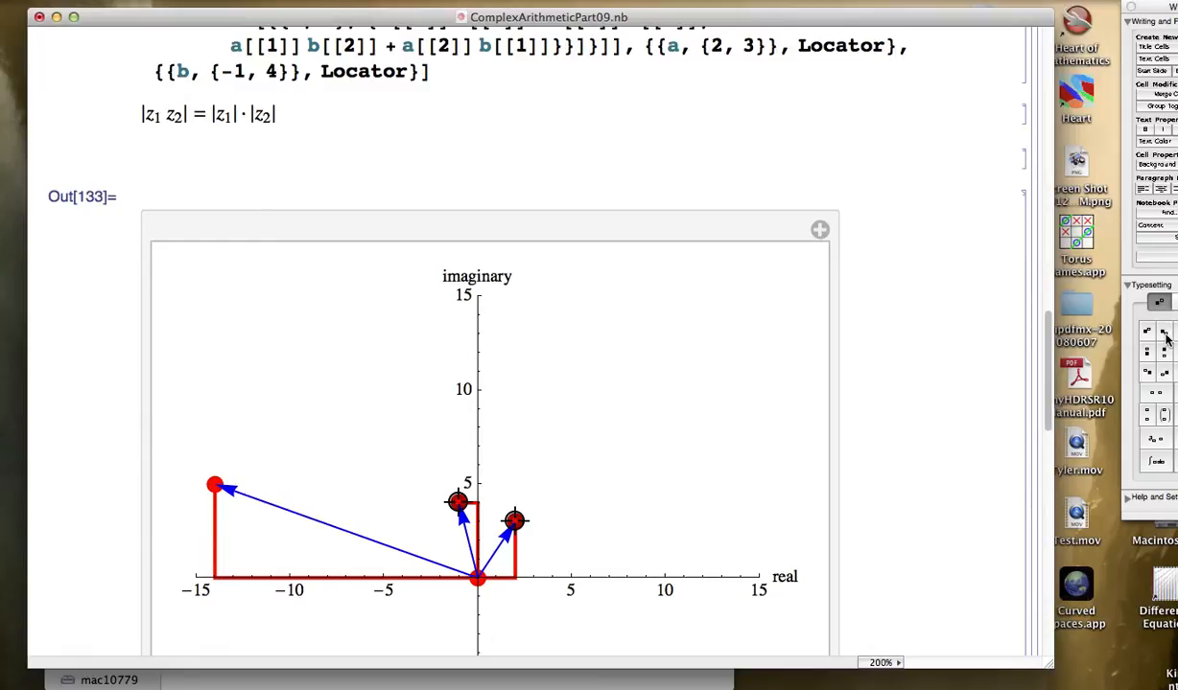
# Step: Write the left side arg(z₁ z₂) with subscripted factors
pyautogui.write('arg(')
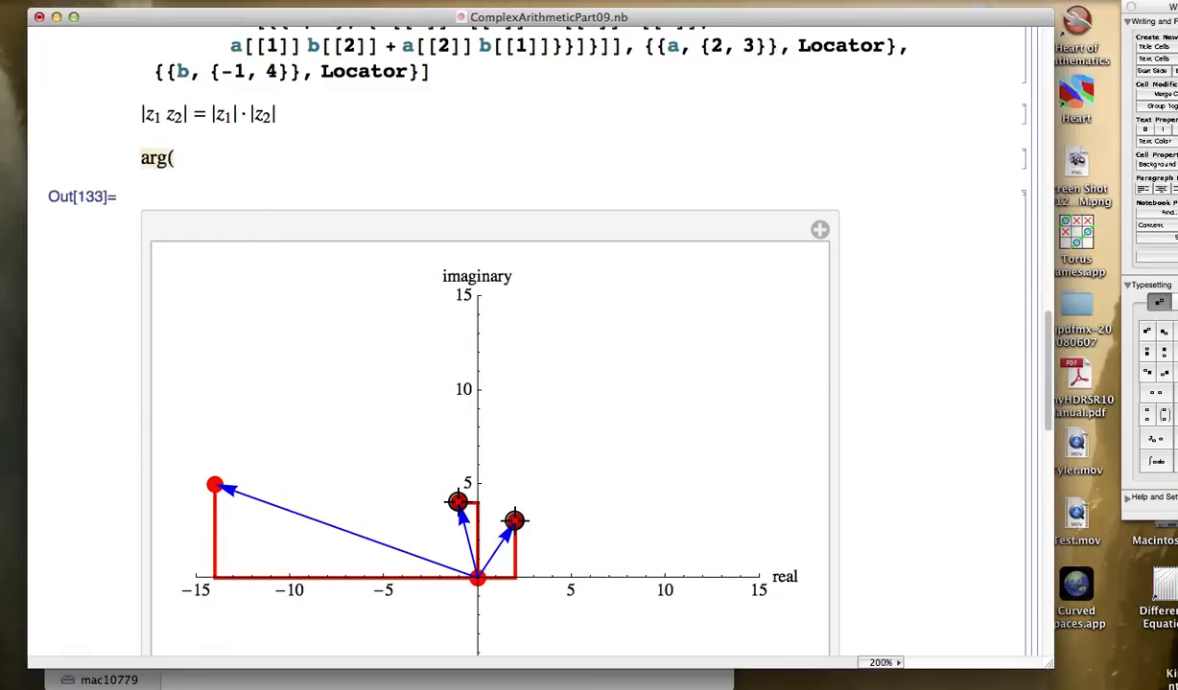
pyautogui.write('z')
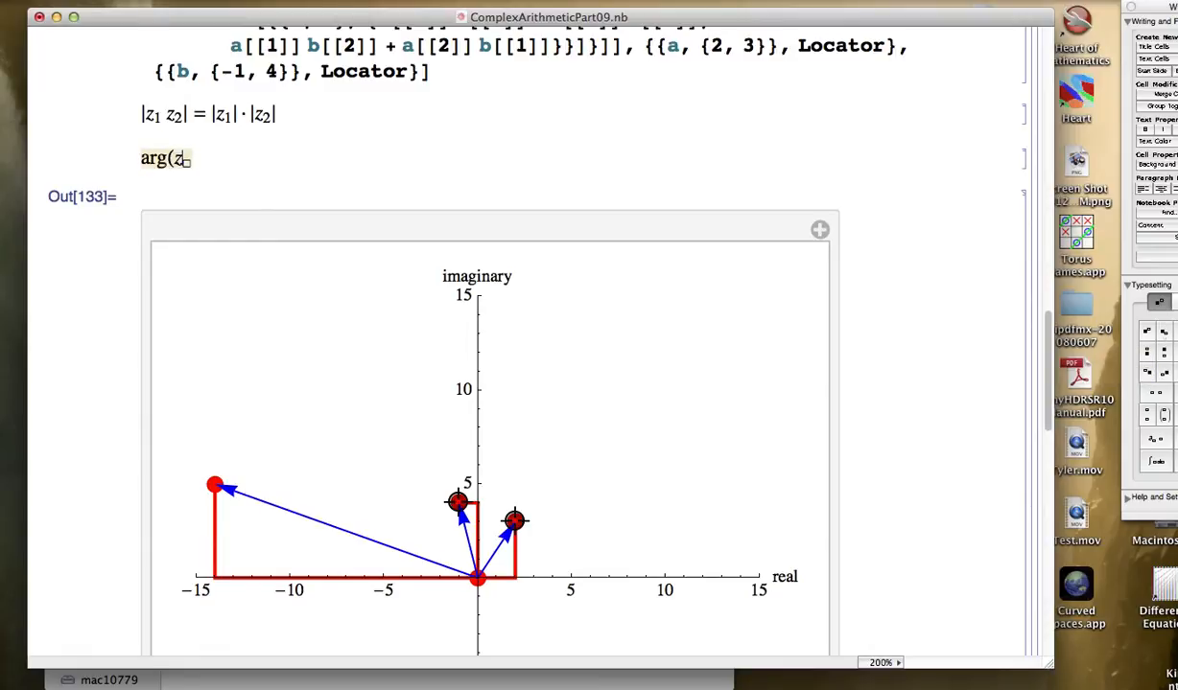
pyautogui.write('1')
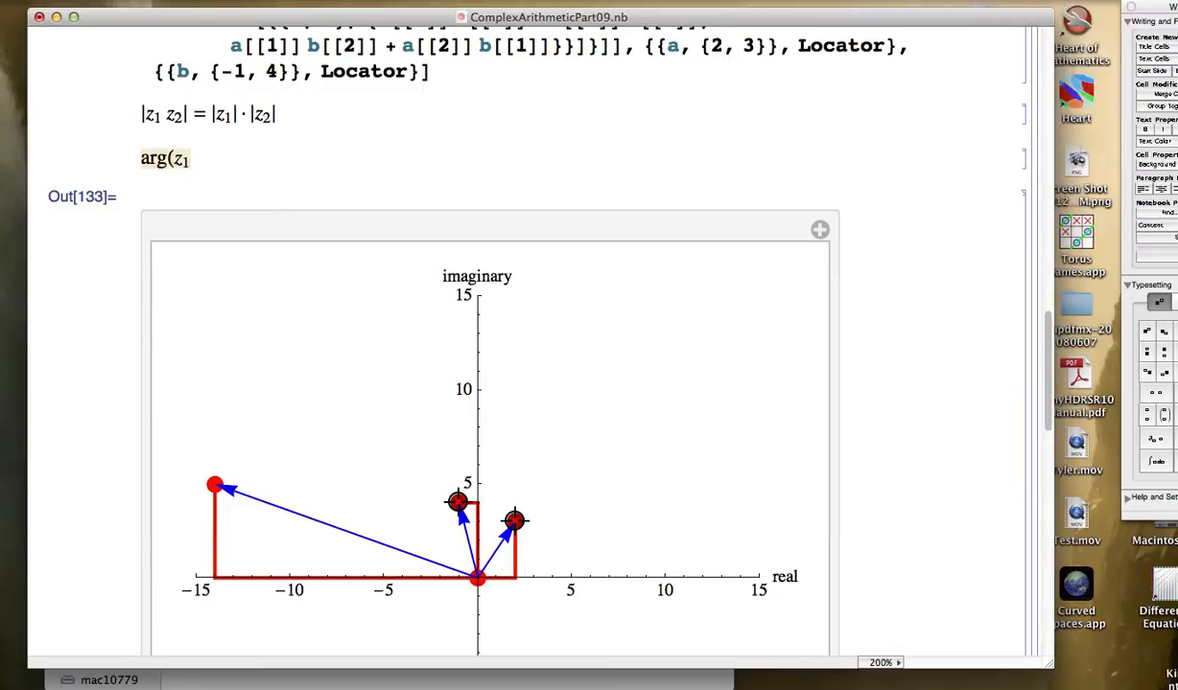
pyautogui.write('z2)')
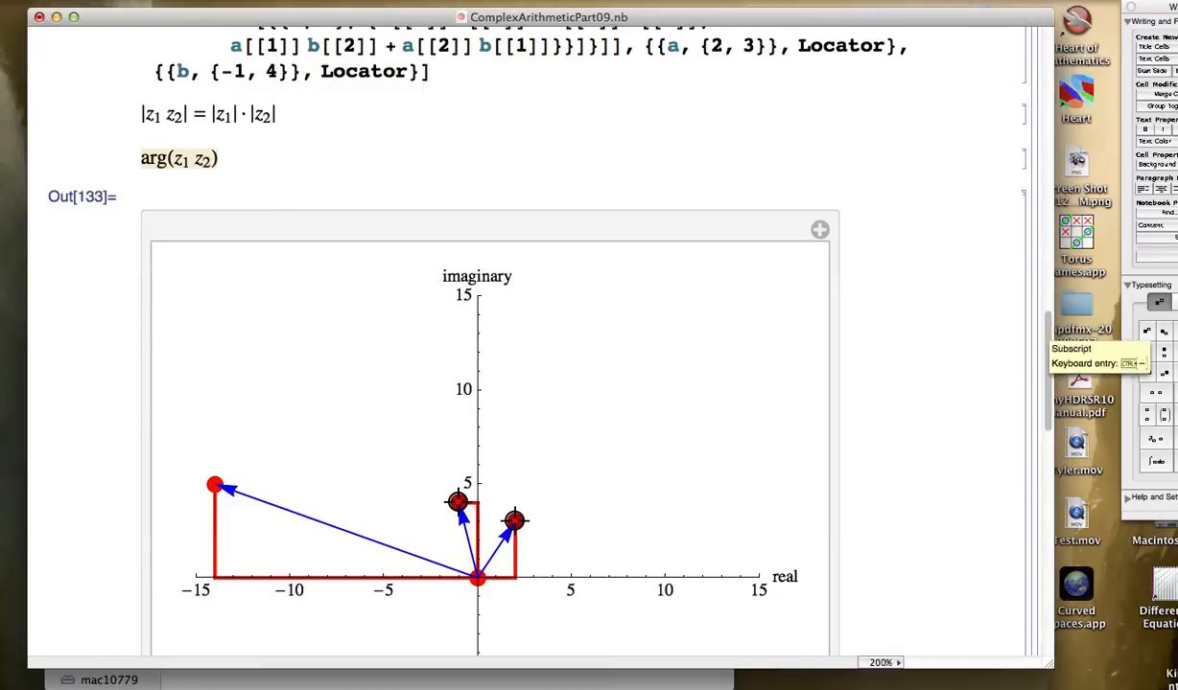
# Step: Write the right side = arg(z₁) + arg(z₂) with subscripted z's
pyautogui.write('= arg(z')
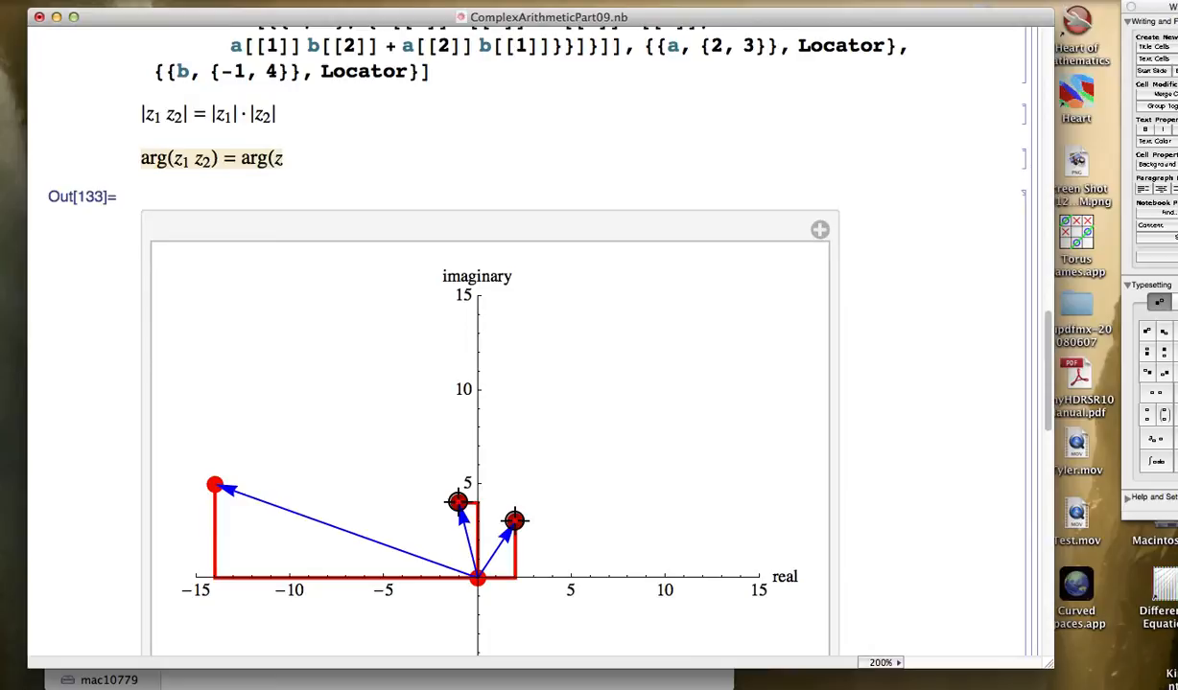
pyautogui.click(283, 157)
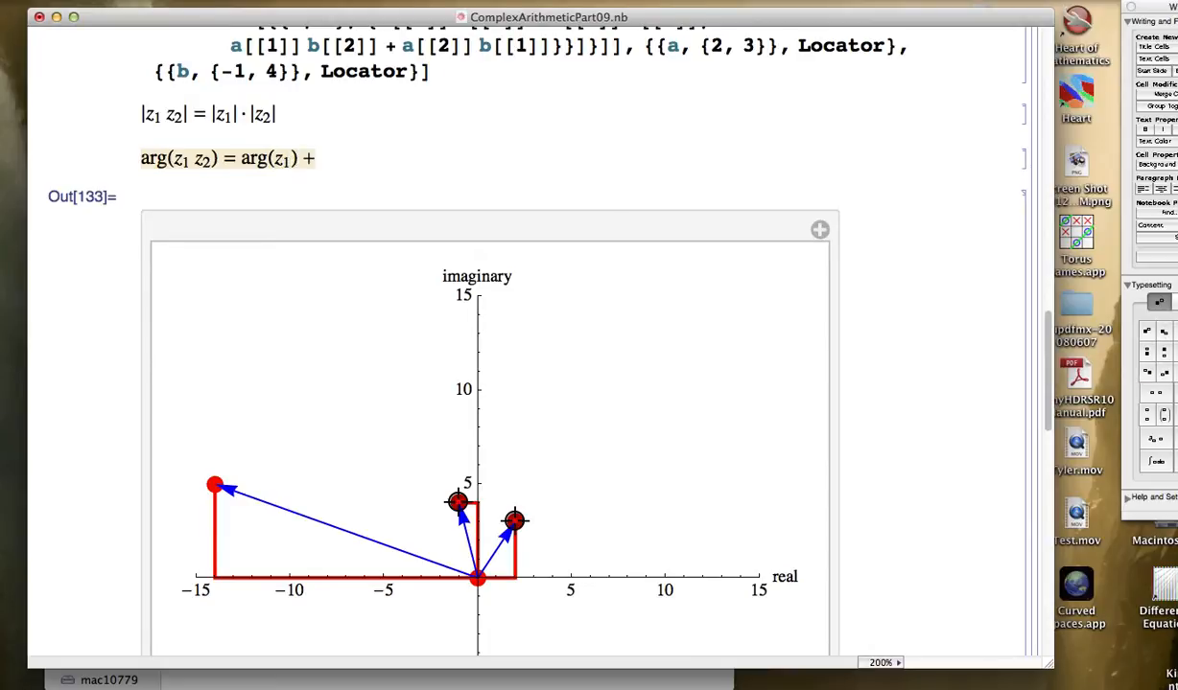
pyautogui.write('arg(')
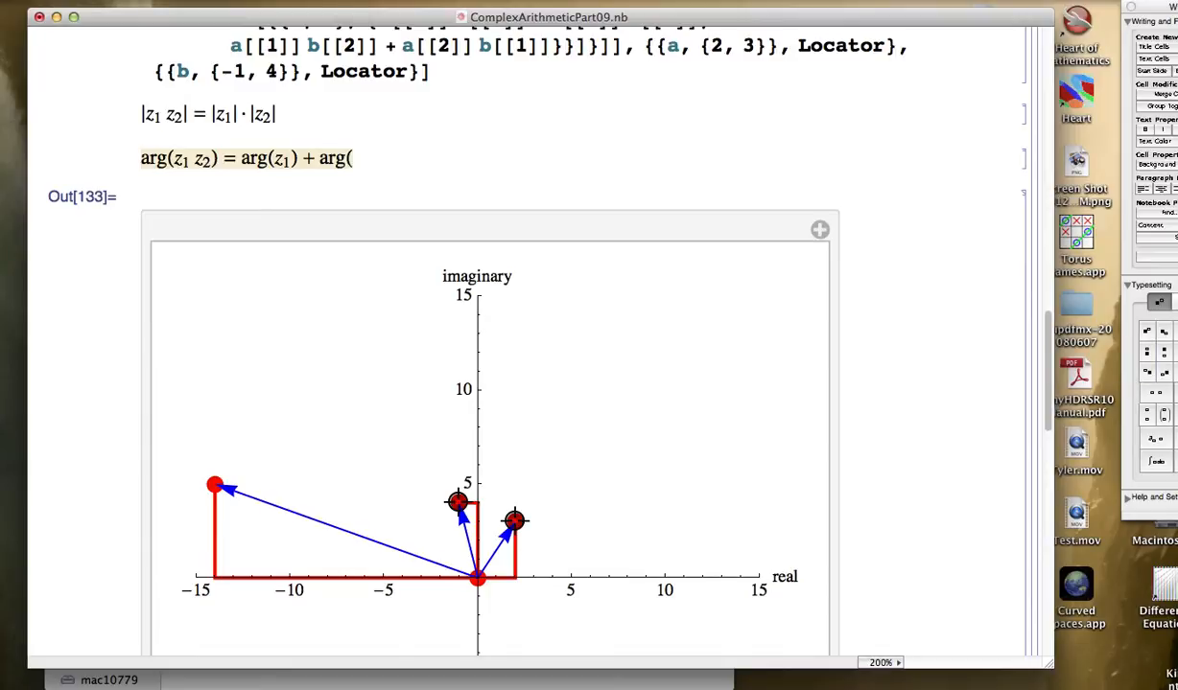
pyautogui.write('z2')
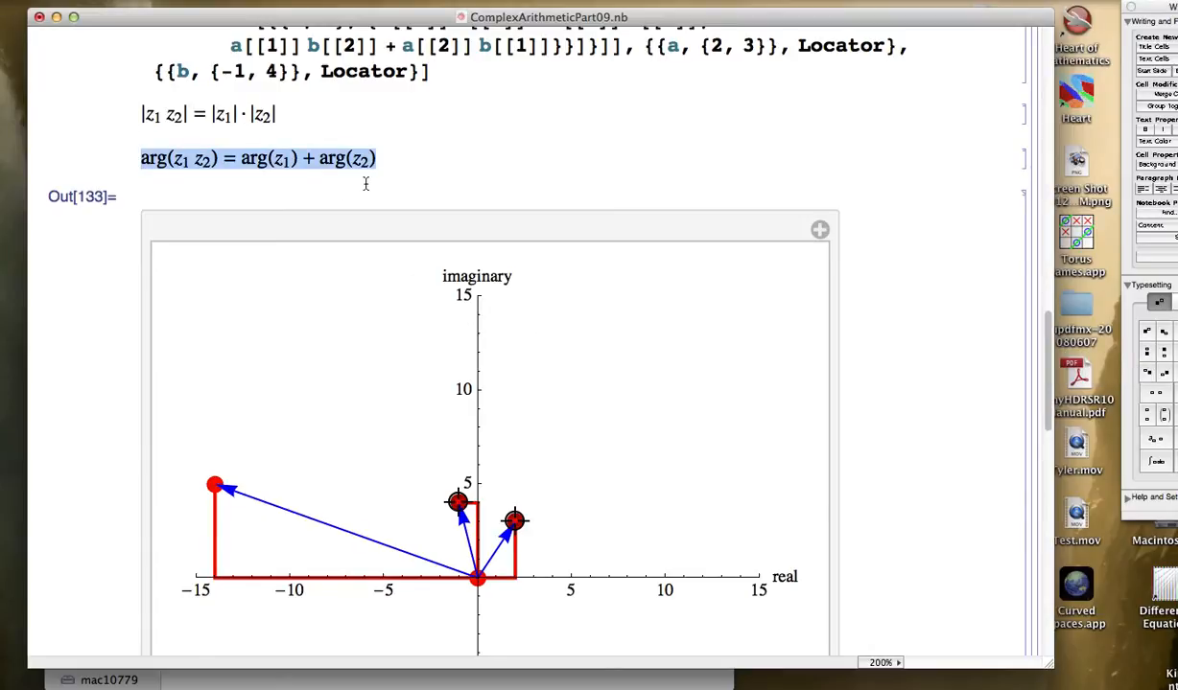
pyautogui.doubleClick(268, 157)
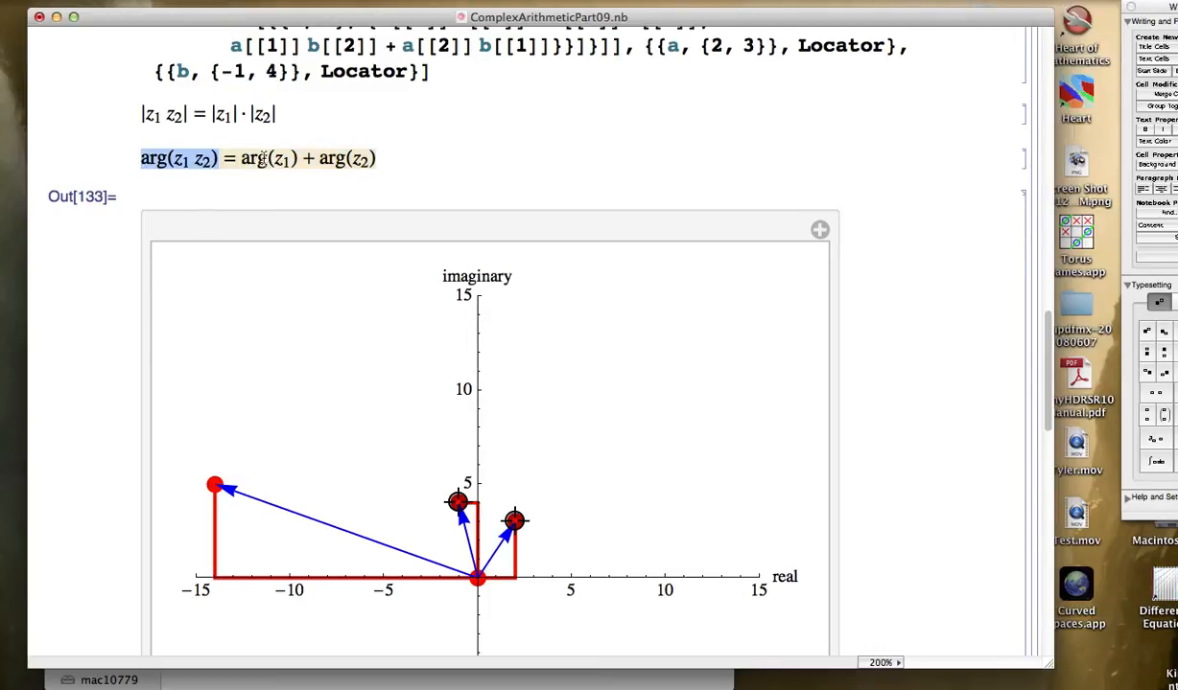
pyautogui.doubleClick(269, 158)
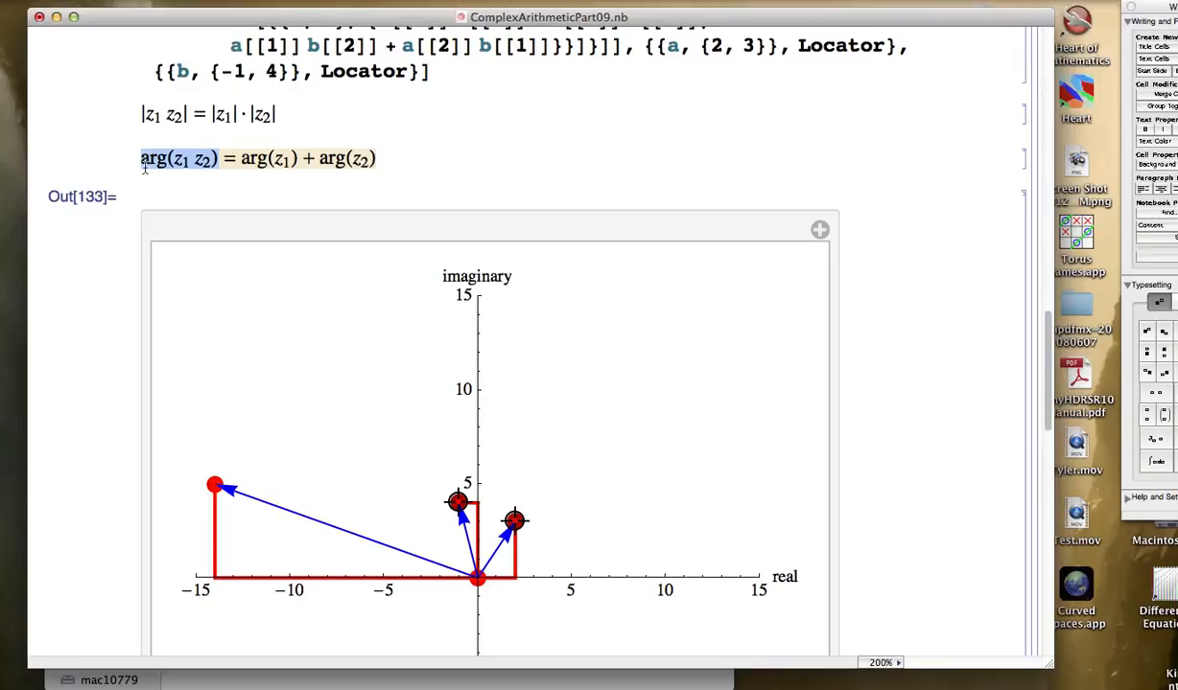
# Step: Scroll the Manipulate plot into view to reposition the points near 3 and -3+12i
pyautogui.scroll(-3)
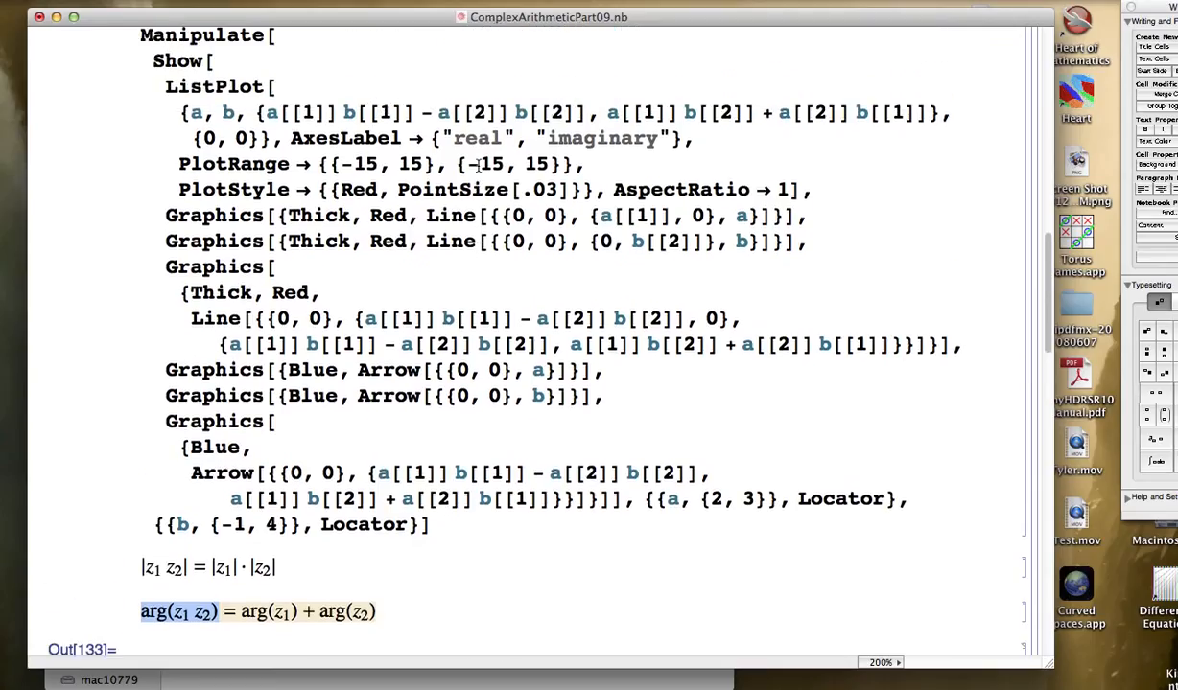
pyautogui.scroll(3)
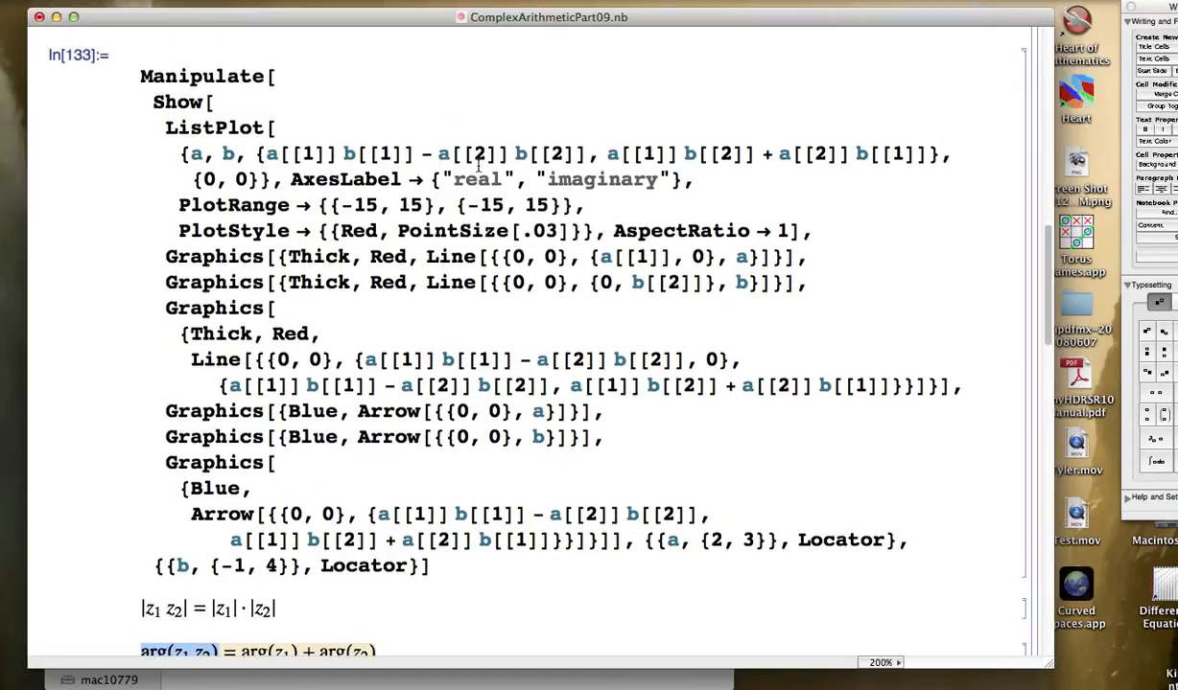
pyautogui.scroll(-3)
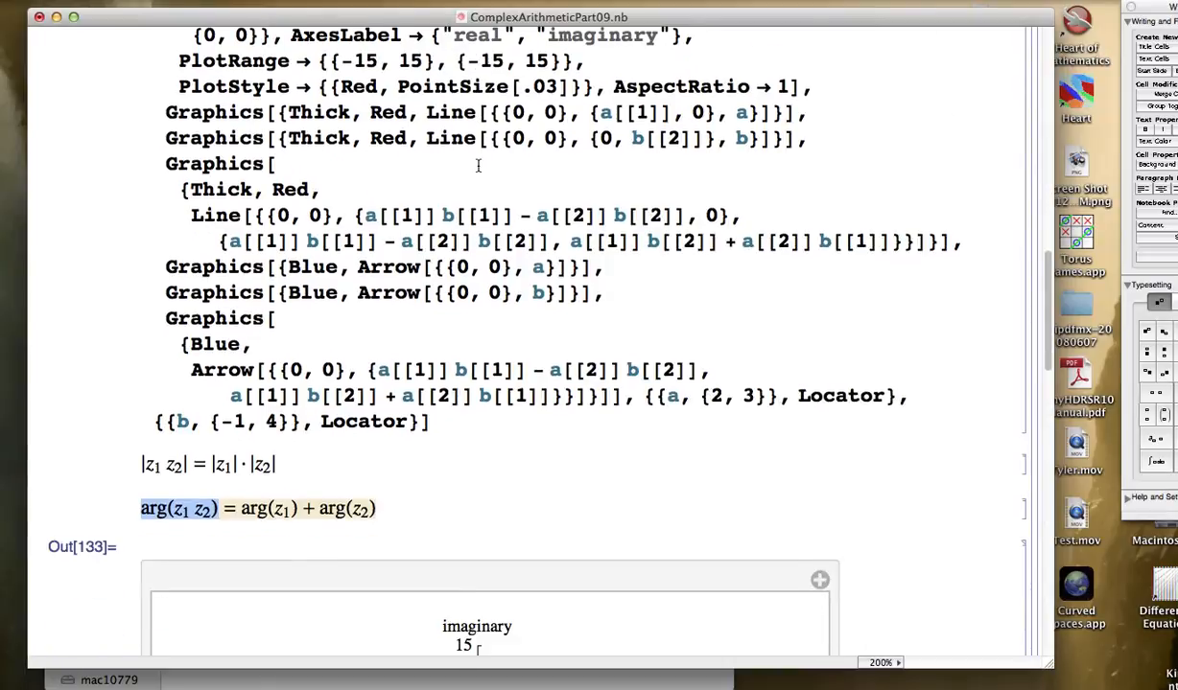
pyautogui.scroll(-3)
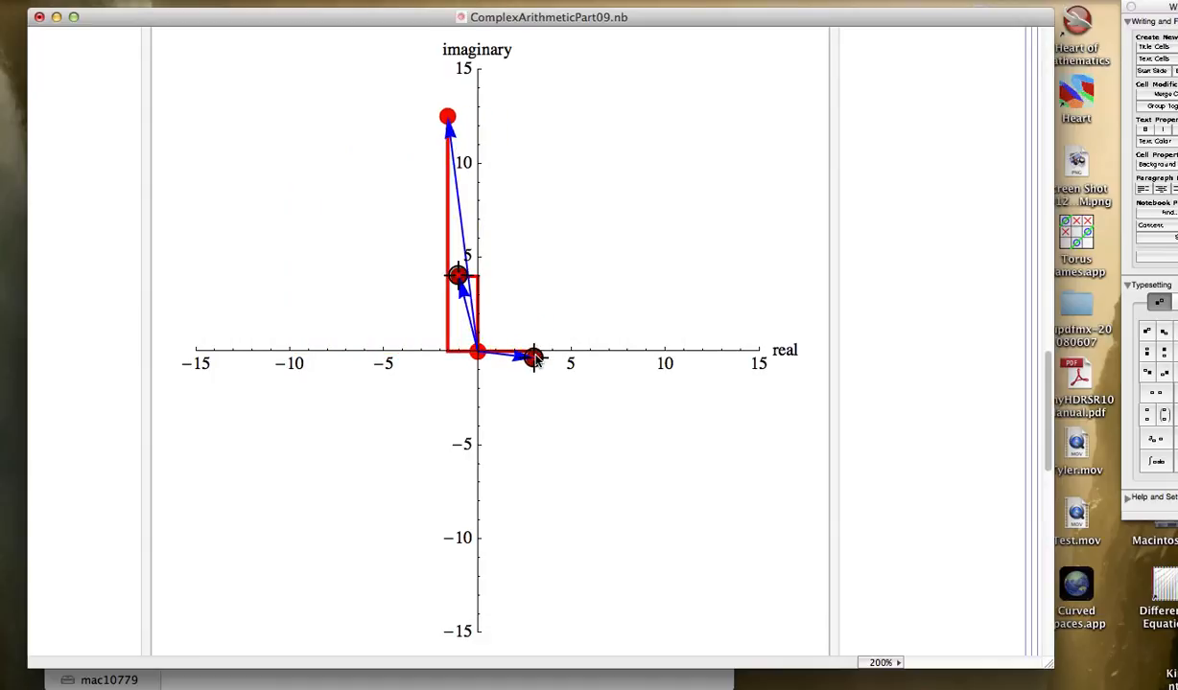
# Step: Drag both Locator points to mirror positions across the real axis, product near 14
pyautogui.moveTo(533, 359); pyautogui.dragTo(548, 349)
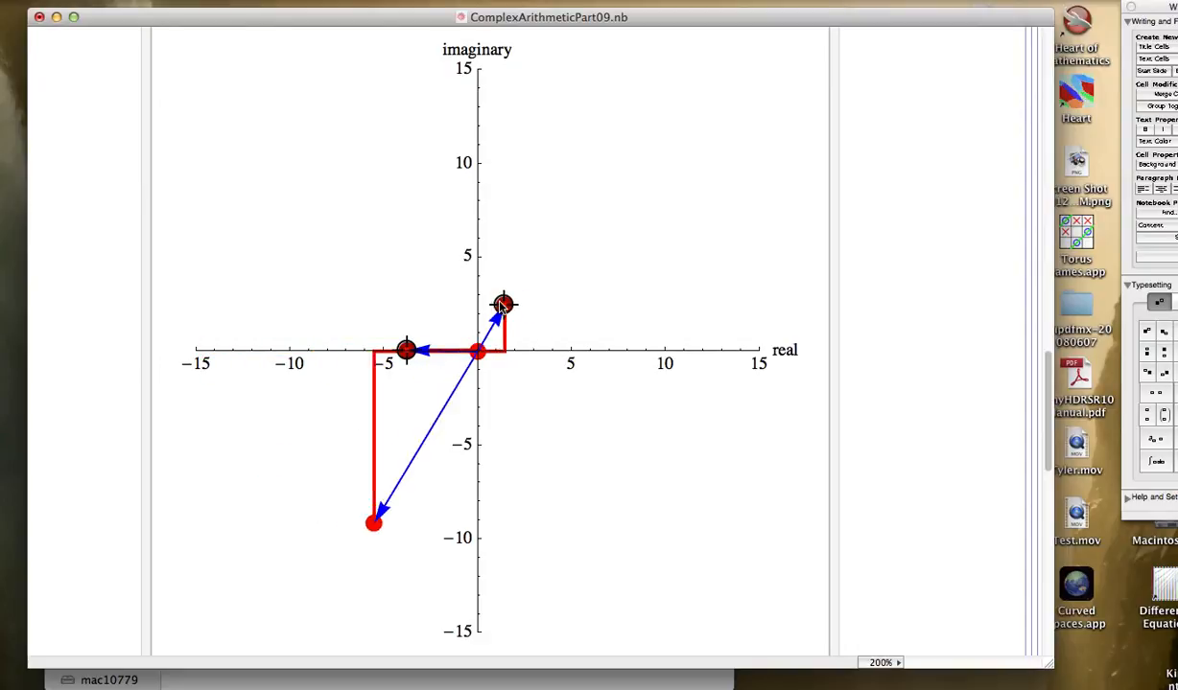
pyautogui.moveTo(503, 305); pyautogui.dragTo(480, 270)
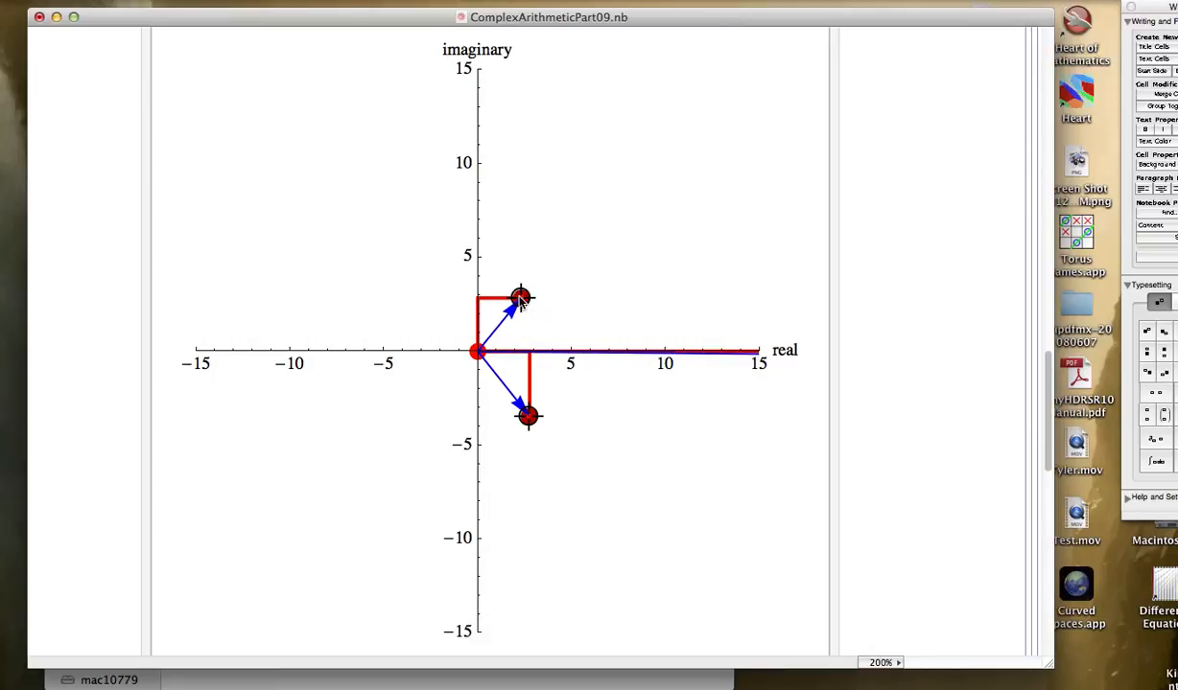
pyautogui.moveTo(529, 416); pyautogui.dragTo(522, 406)
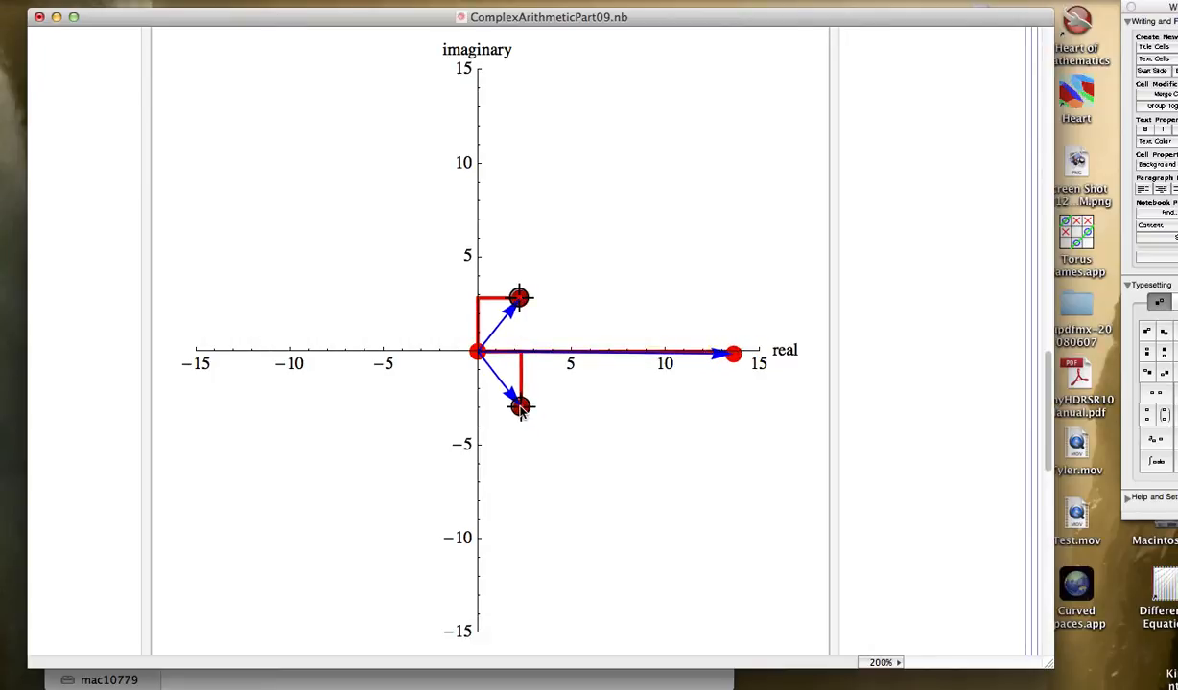
pyautogui.moveTo(522, 307)
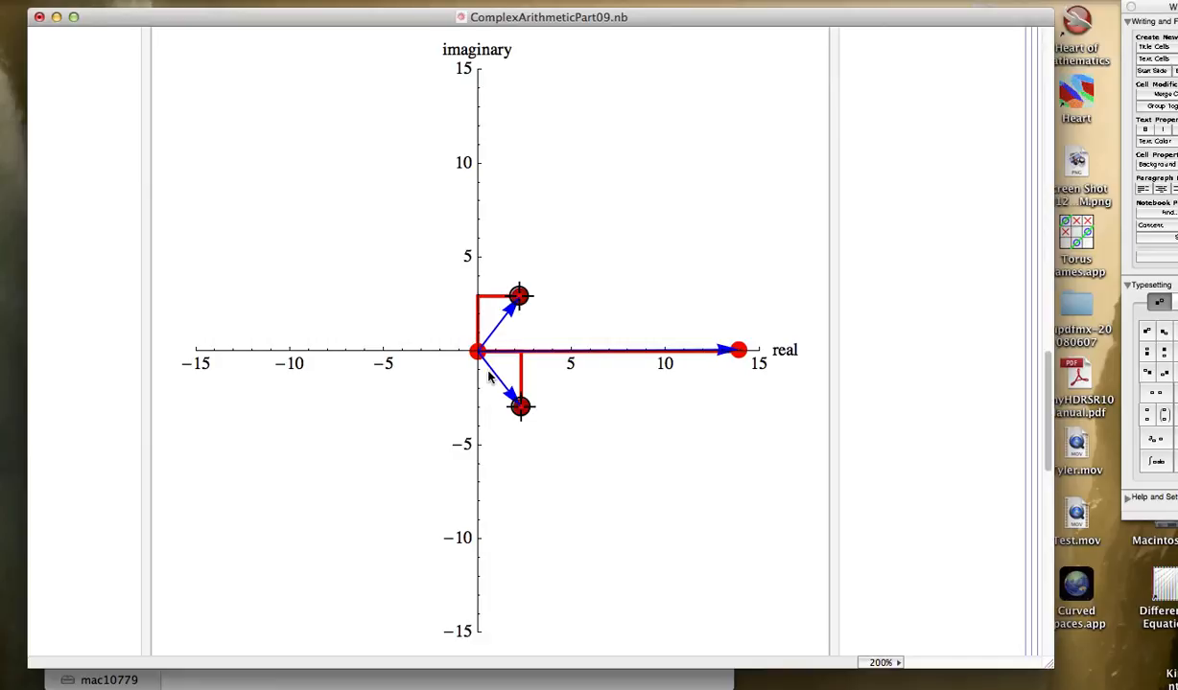
pyautogui.scroll(3)
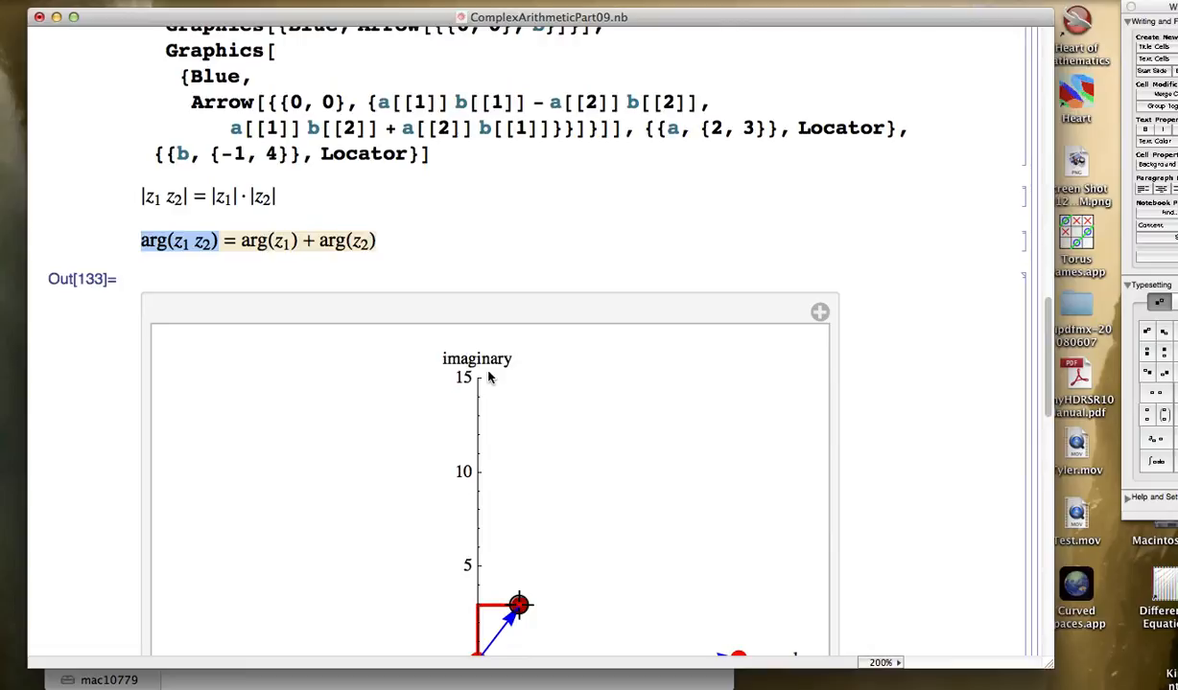
pyautogui.scroll(-3)
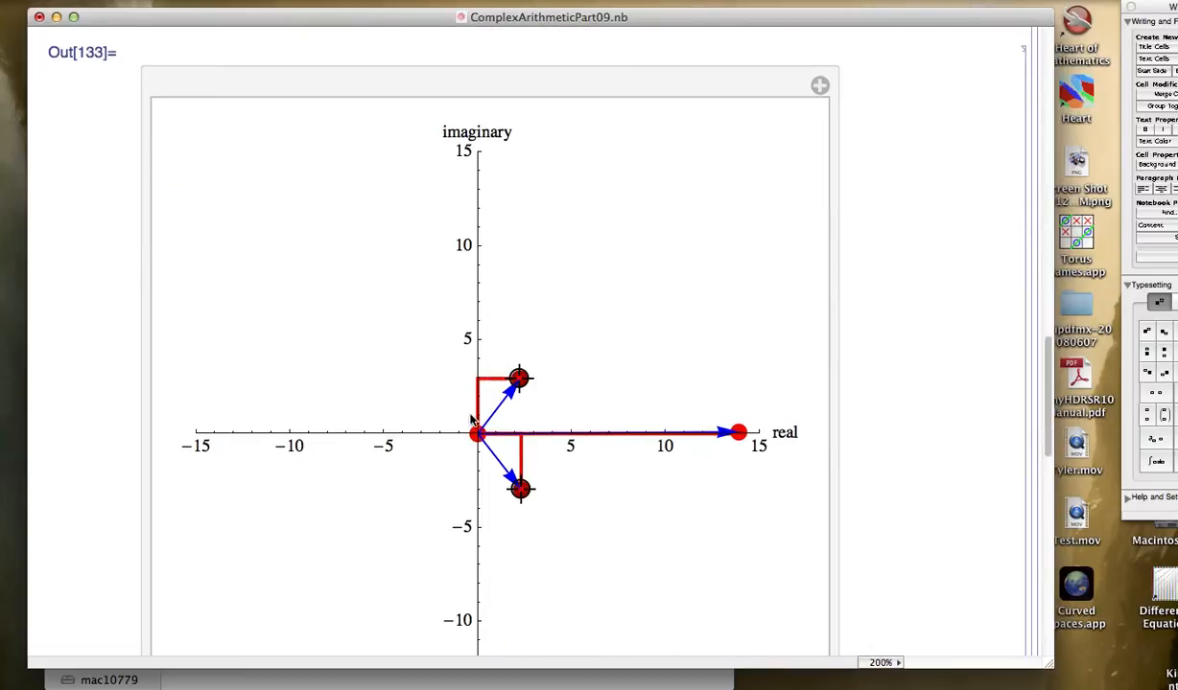
pyautogui.moveTo(388, 424)
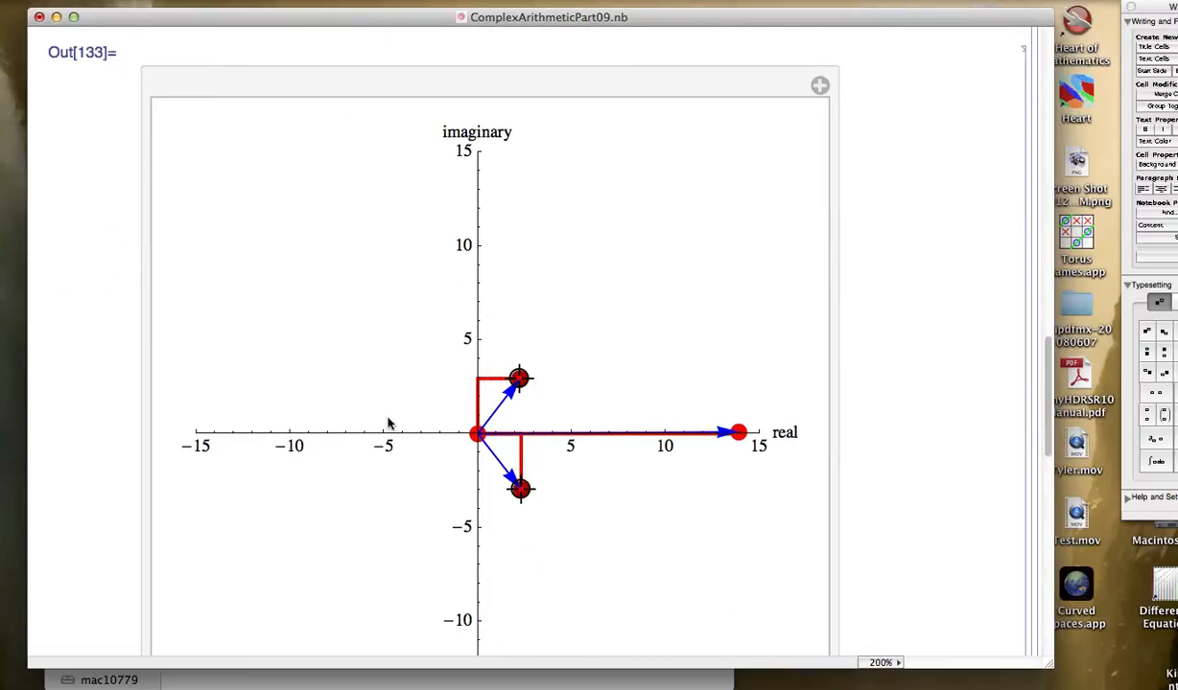
pyautogui.moveTo(514, 394)
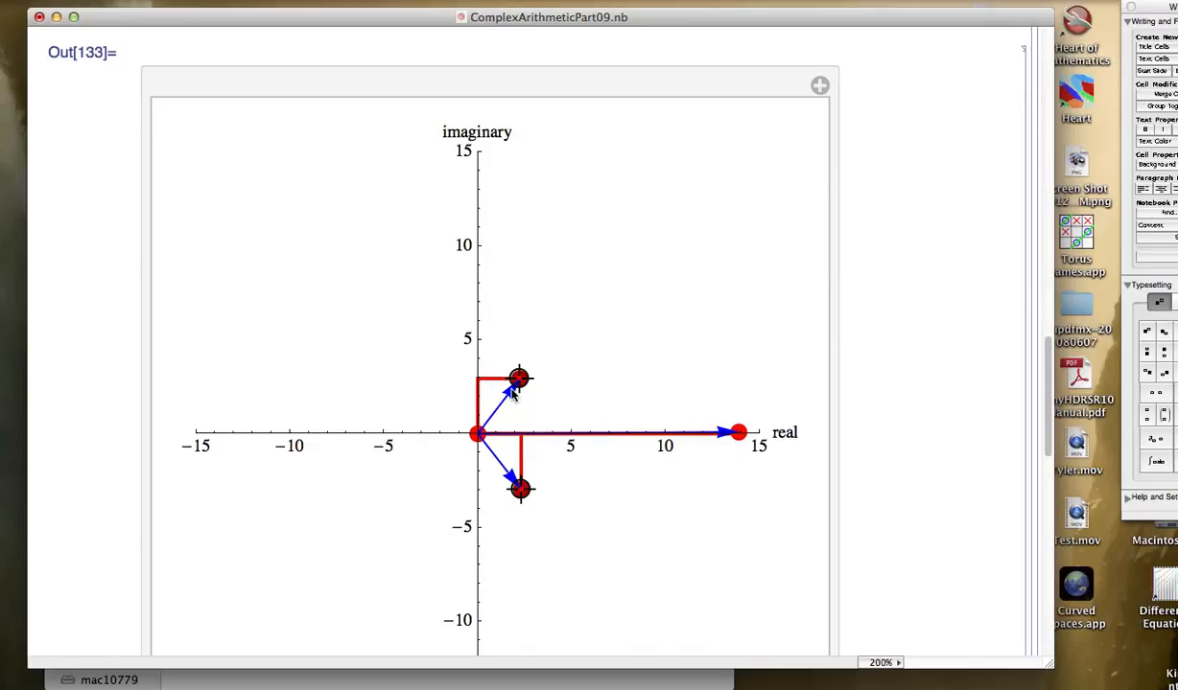
pyautogui.moveTo(508, 468)
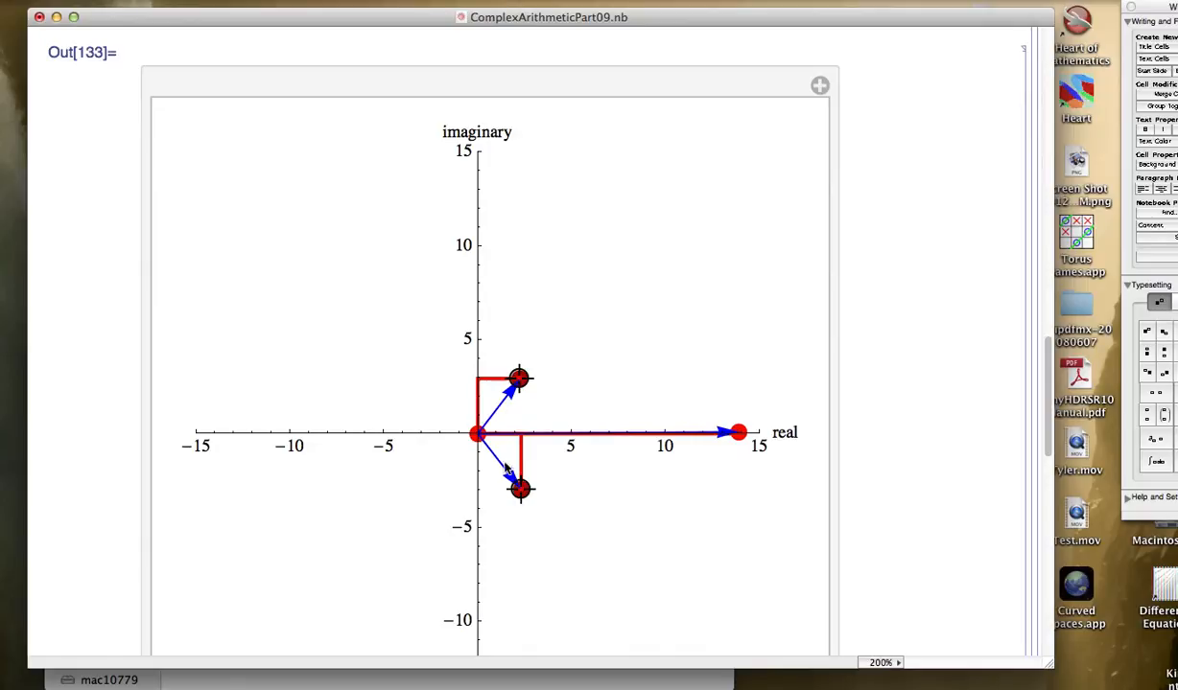
pyautogui.moveTo(506, 458)
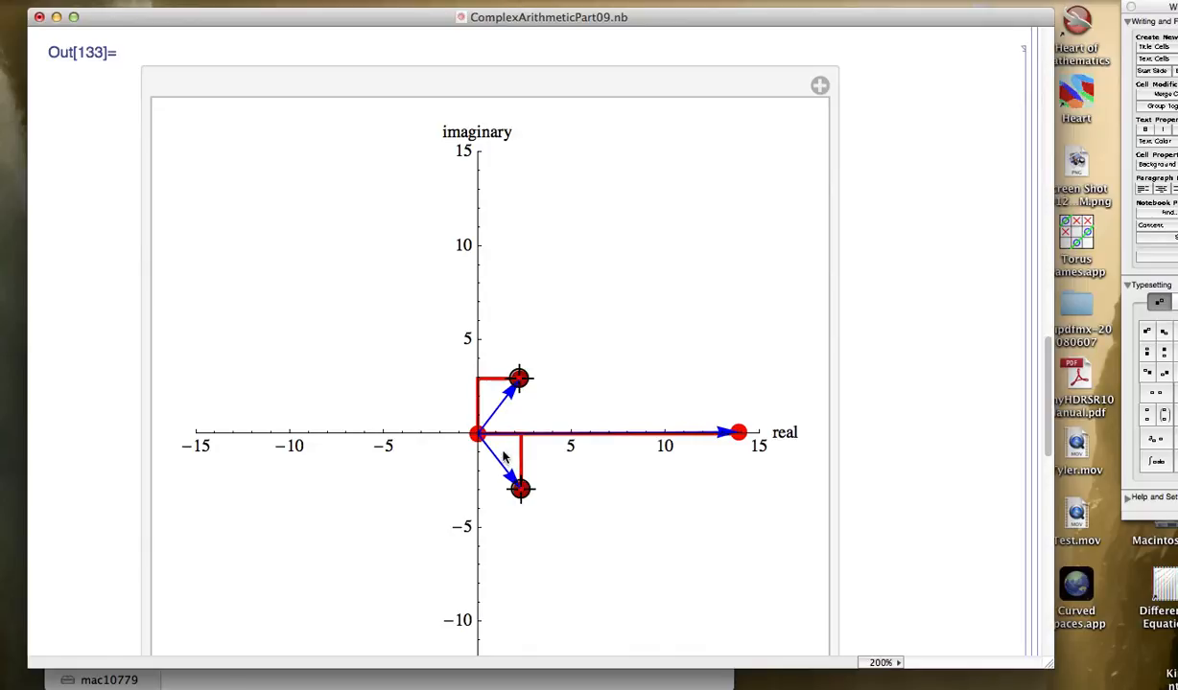
pyautogui.moveTo(1013, 315)
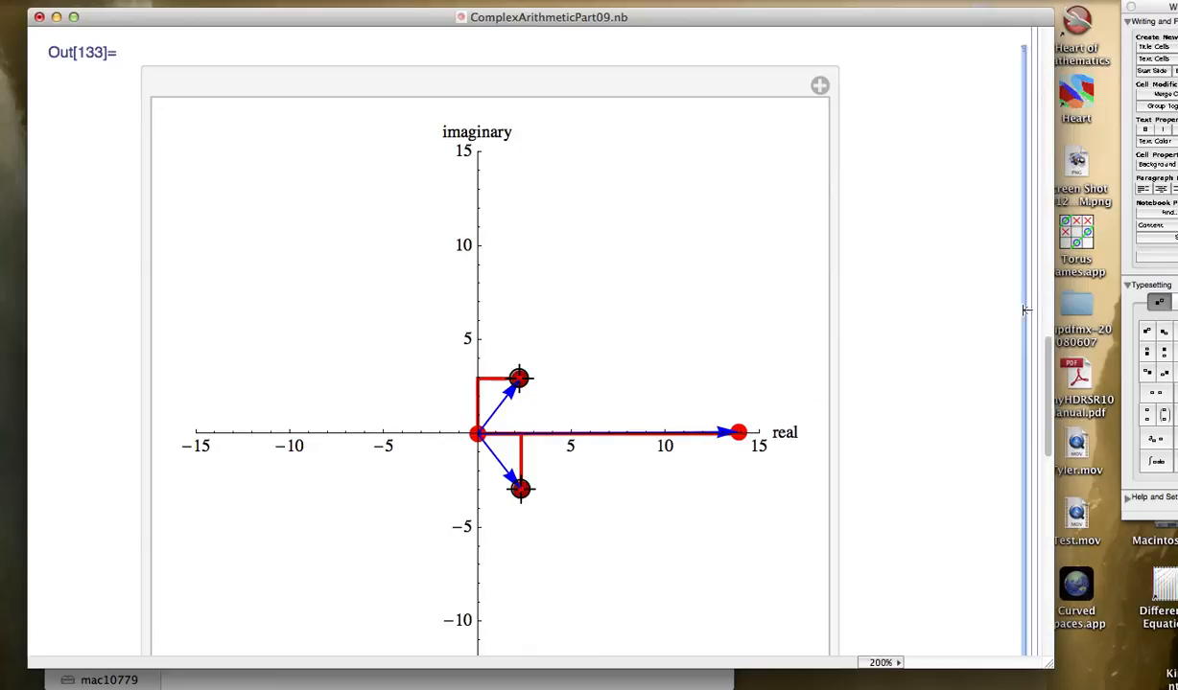
pyautogui.scroll(3)
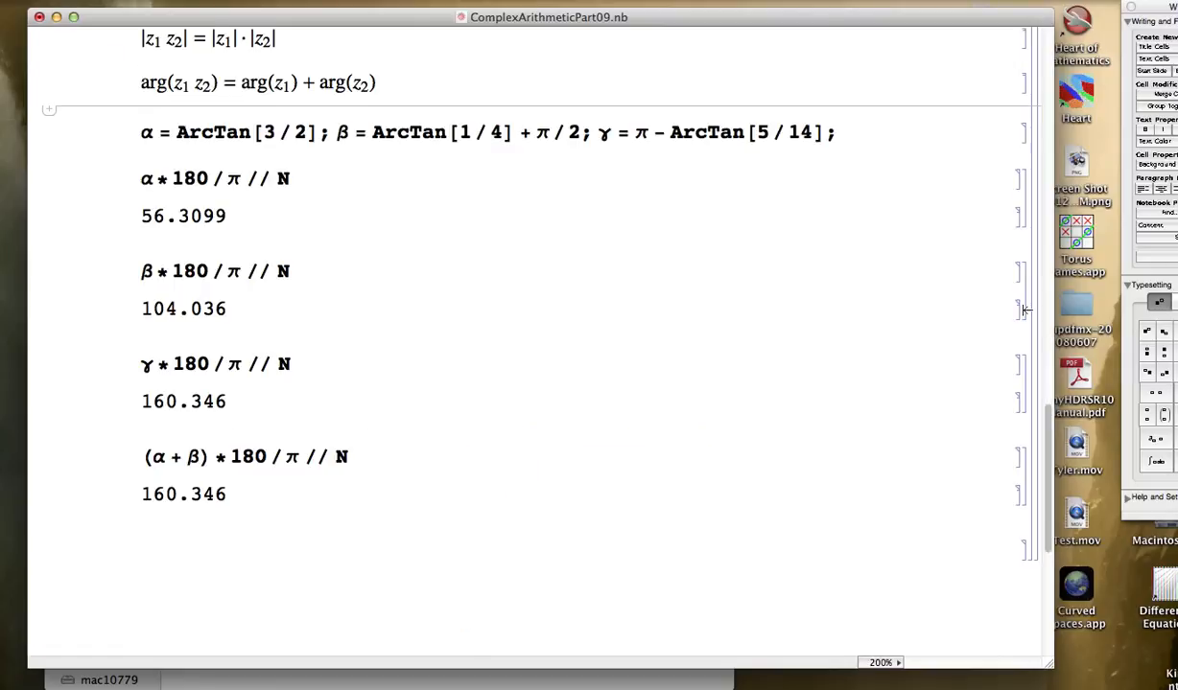
pyautogui.scroll(3)
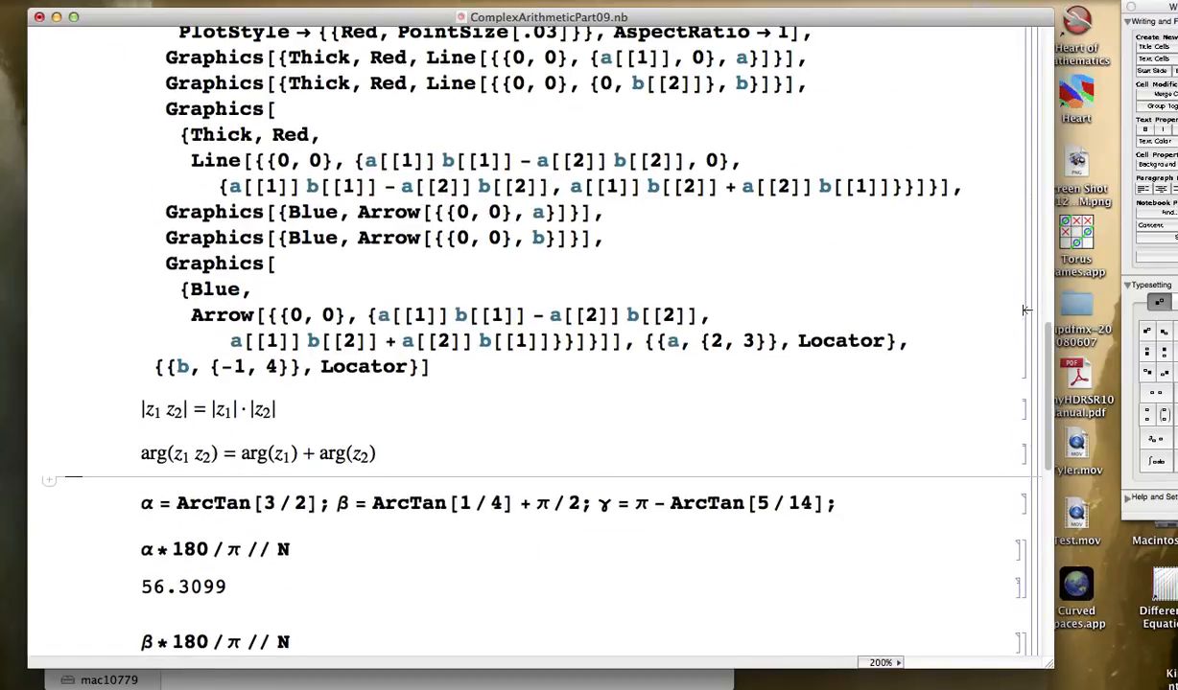
pyautogui.scroll(3)
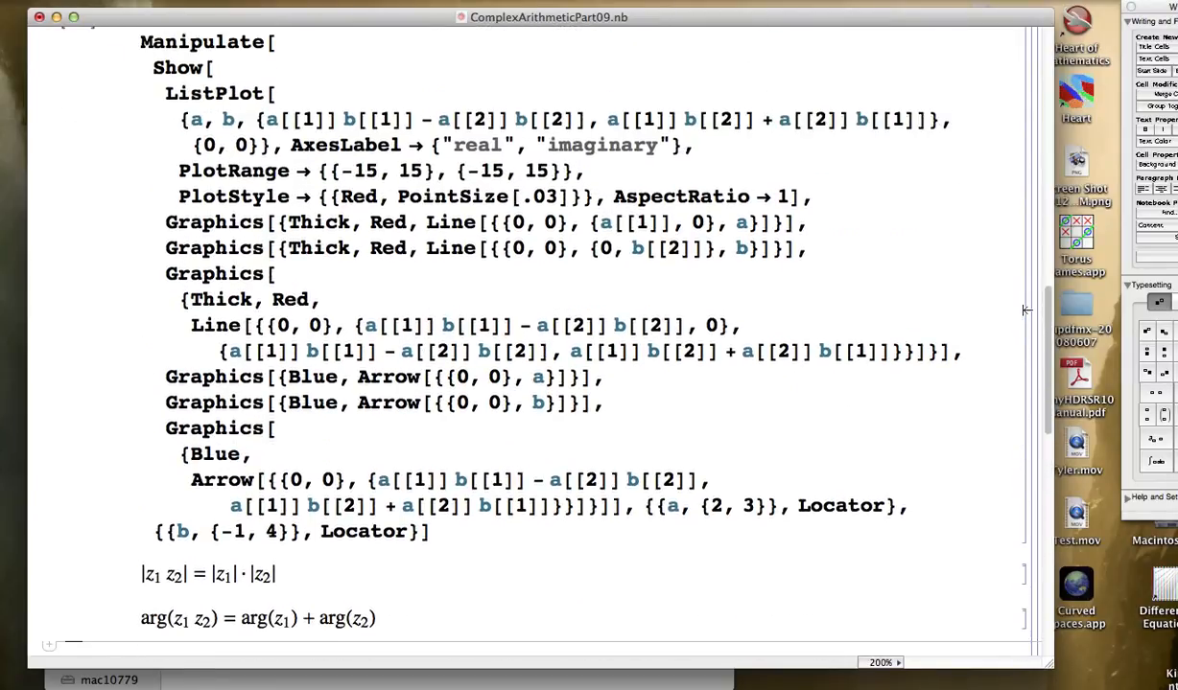
pyautogui.scroll(3)
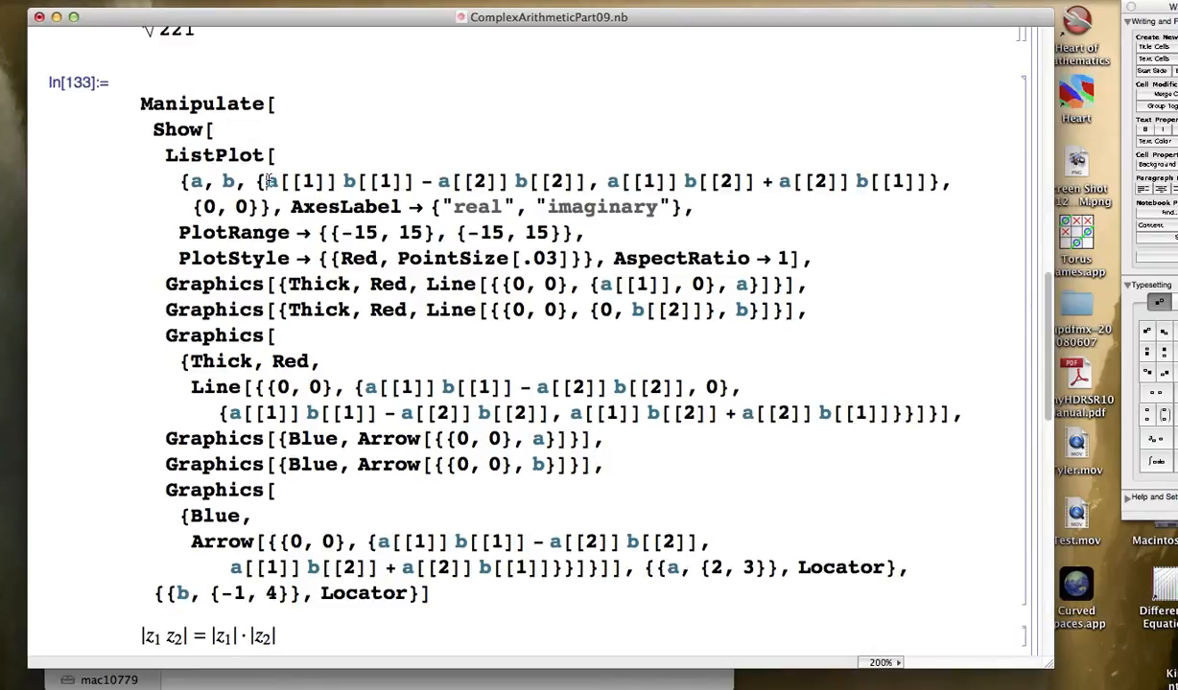
pyautogui.moveTo(265, 181); pyautogui.dragTo(924, 181)
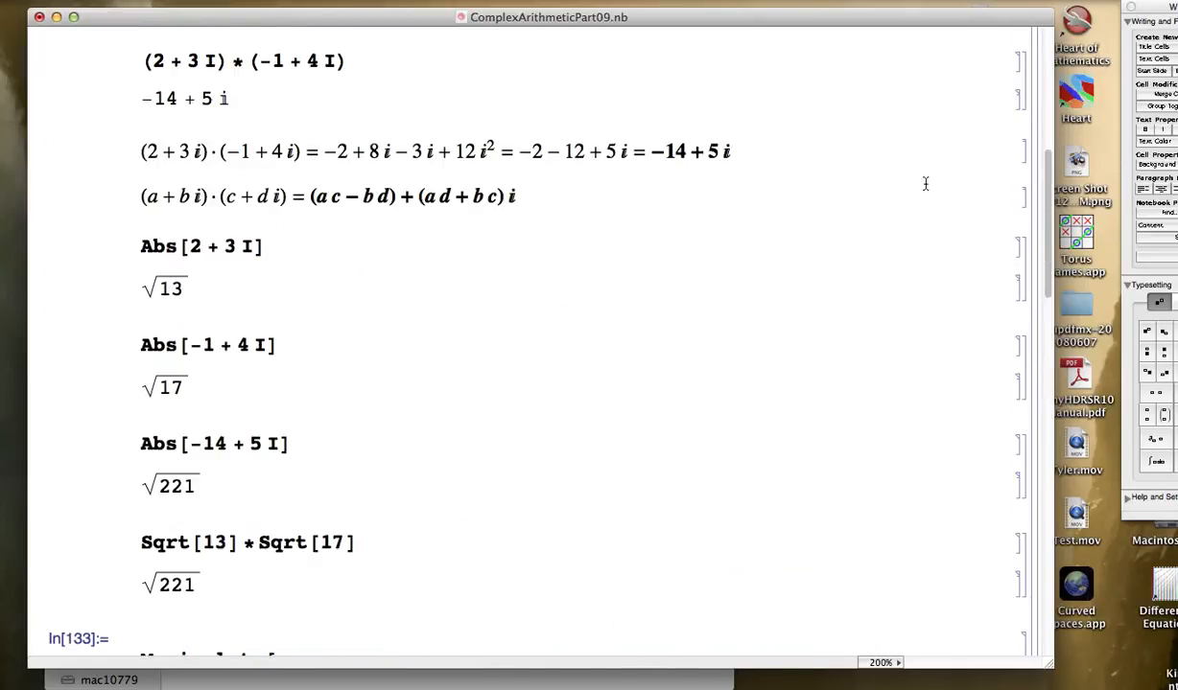
pyautogui.moveTo(132, 196)
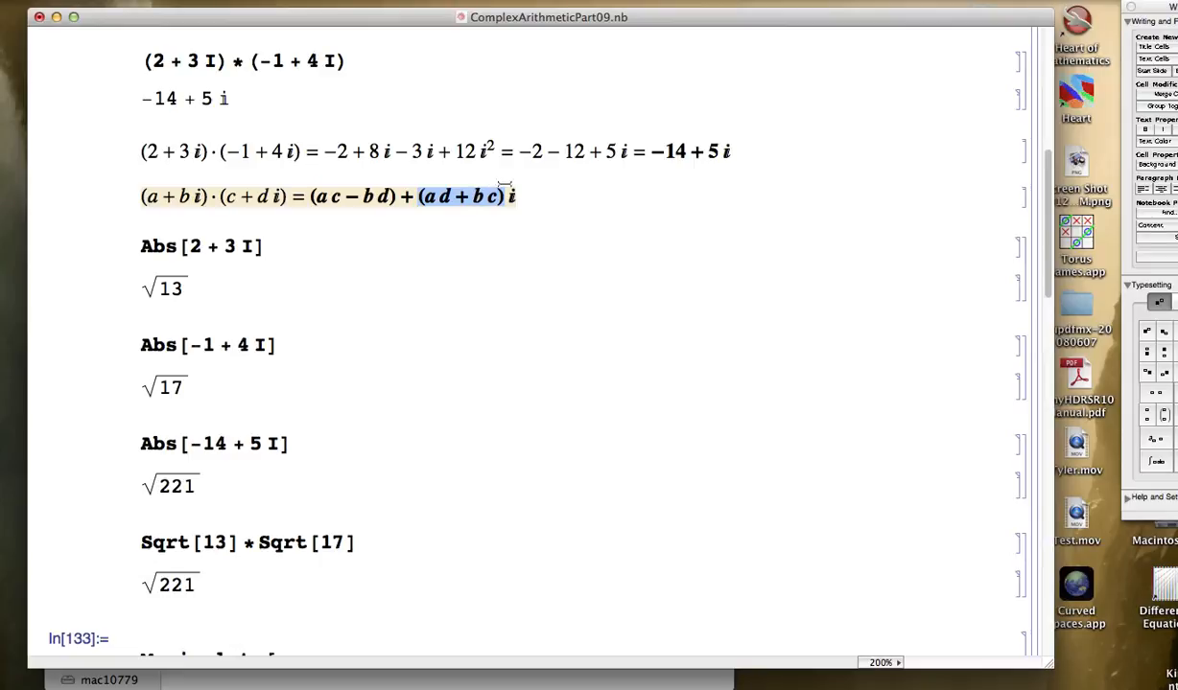
pyautogui.scroll(-3)
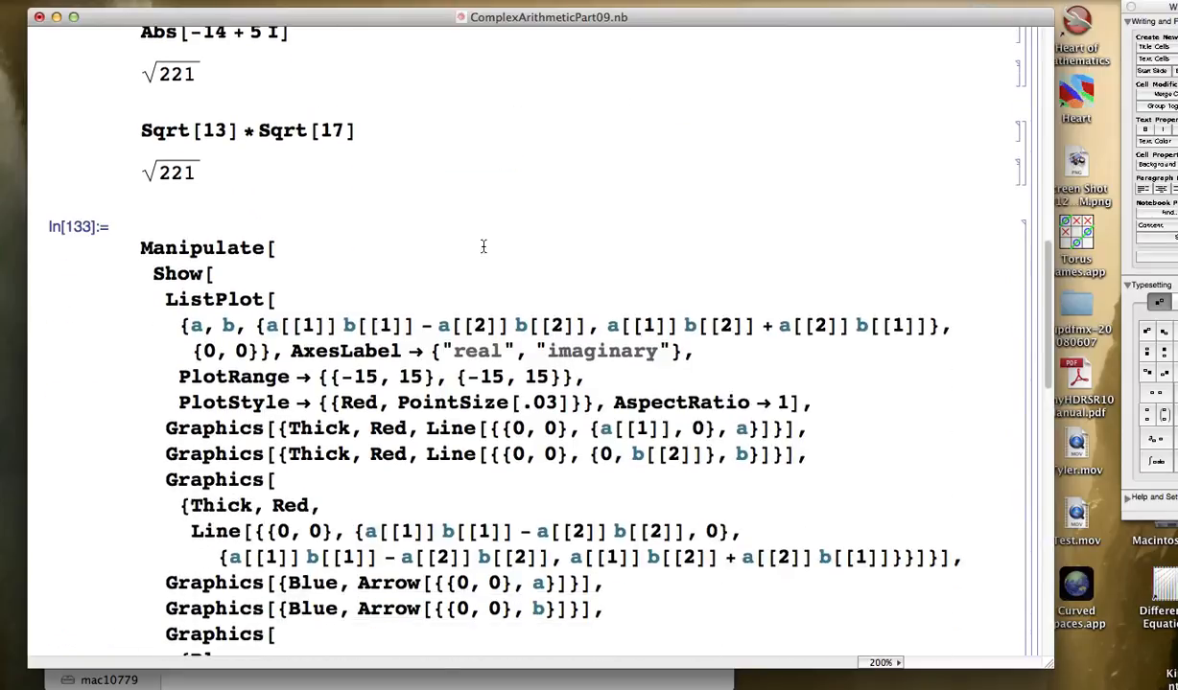
pyautogui.moveTo(272, 326); pyautogui.dragTo(695, 351)
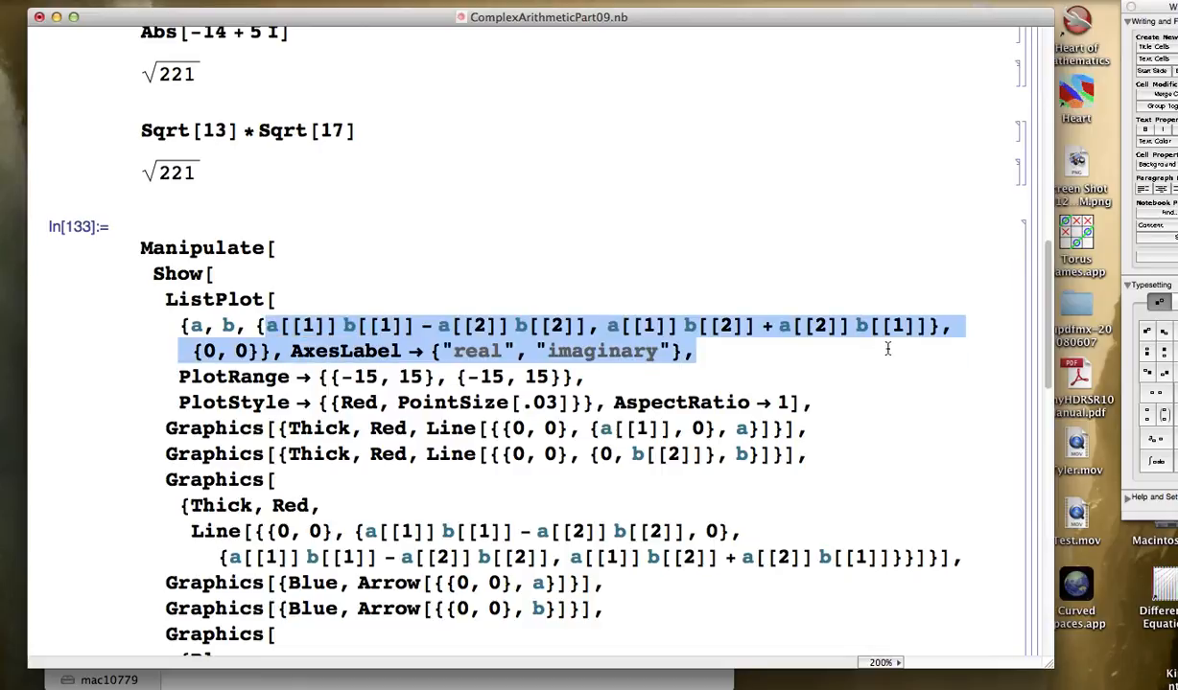
pyautogui.scroll(-3)
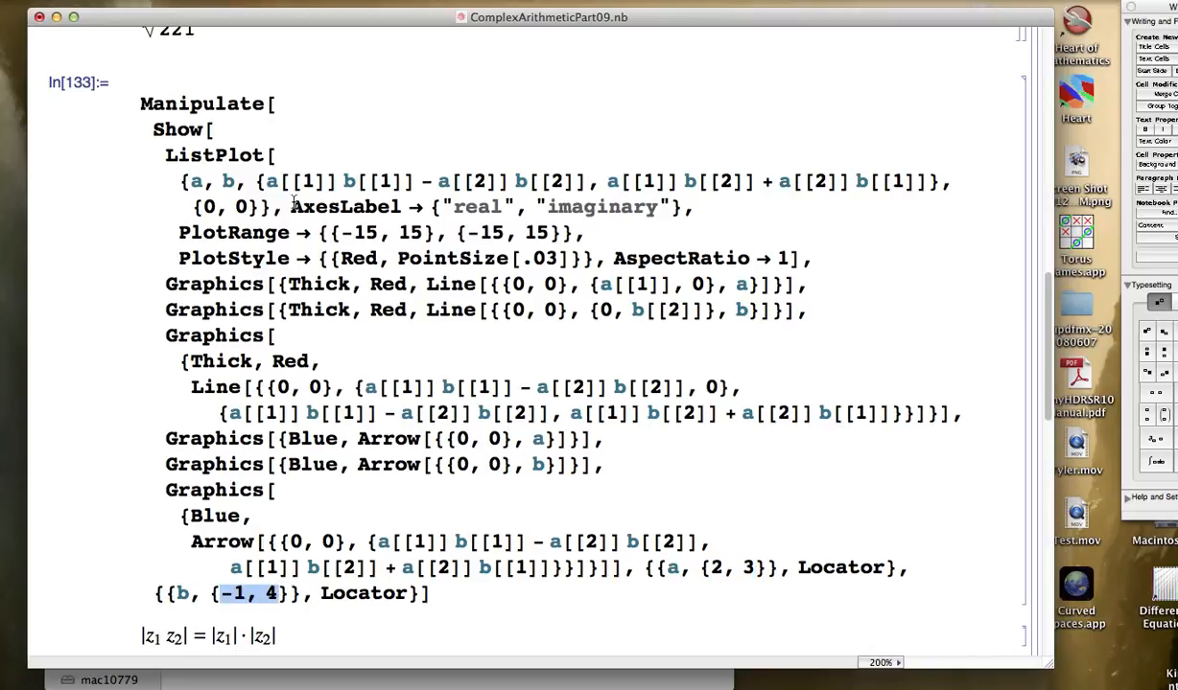
# Step: Replace the product point with Re/Im of (a[[1]]+a[[2]]I)(b[[1]]+b[[2]]I) in ListPlot
pyautogui.moveTo(265, 180); pyautogui.dragTo(911, 180)
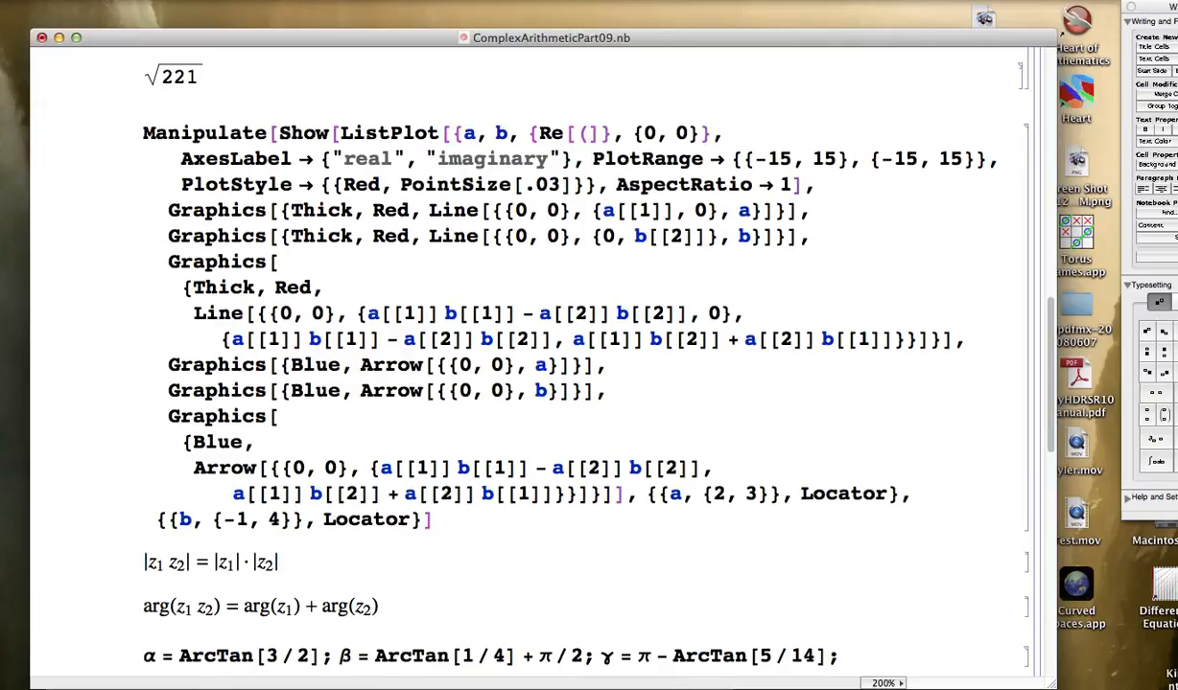
pyautogui.write('a[[1]] +')
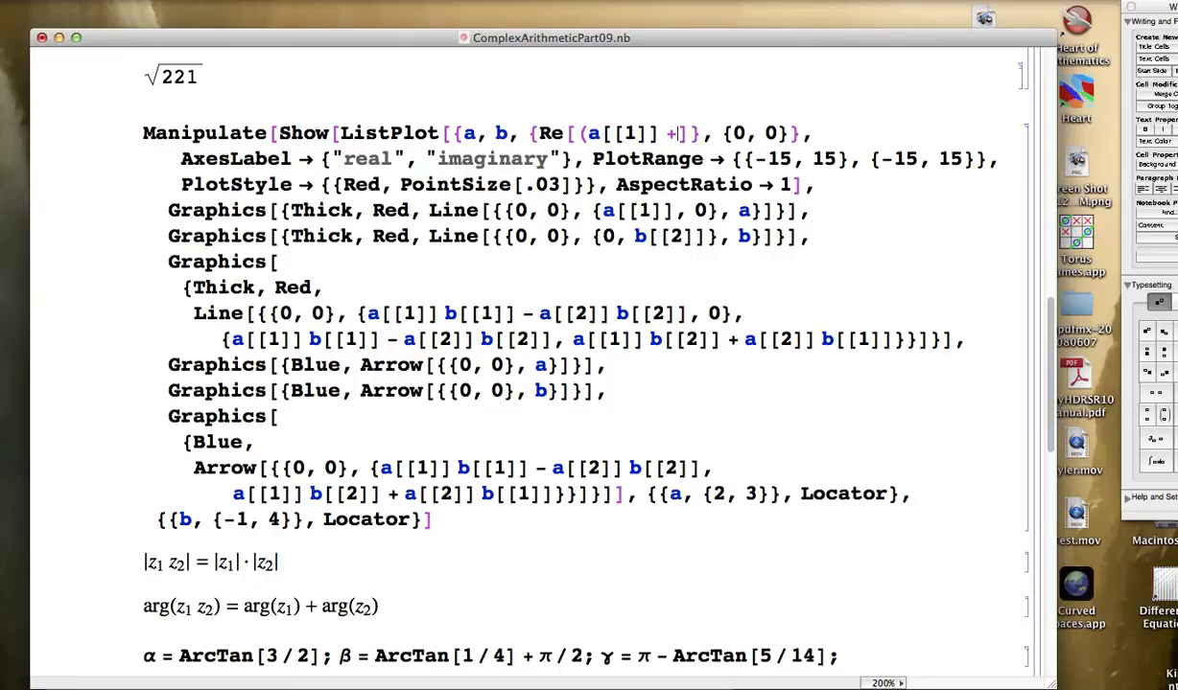
pyautogui.write('a[[2]] * I)')
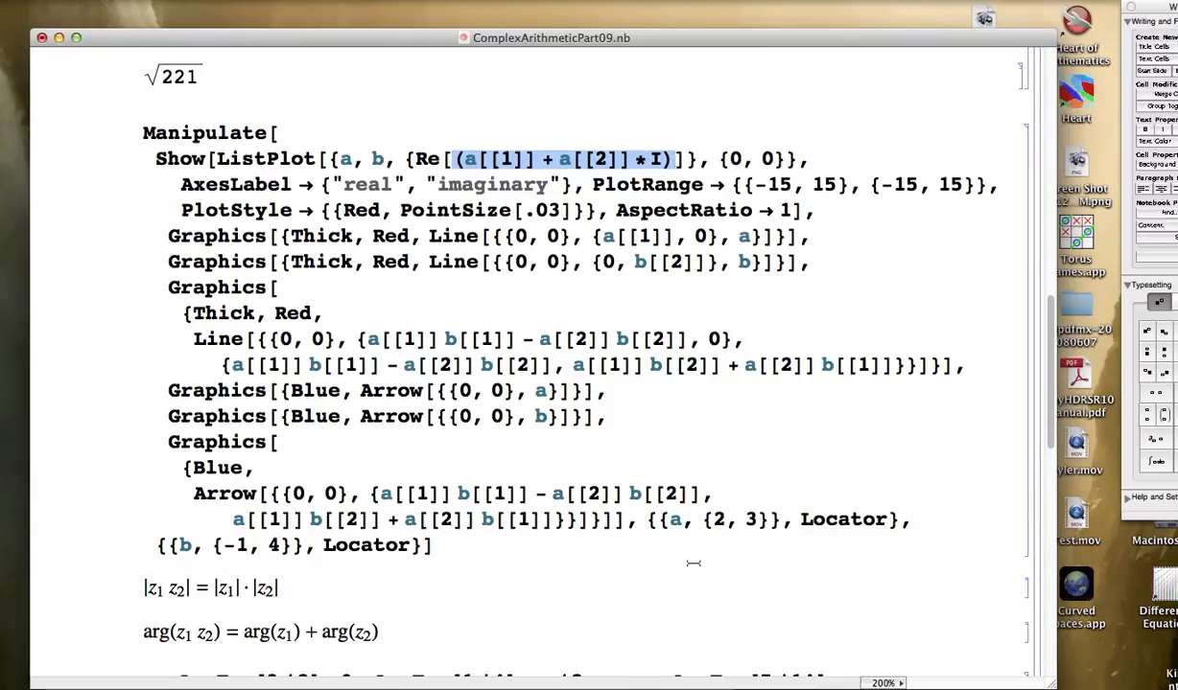
pyautogui.doubleClick(729, 520)
pyautogui.write(' * (b[[1]] + b[[2]] * I)], Re[(a[[1]] + a[[2]] * I) * (b[[1]] + b[[2]] * I)')
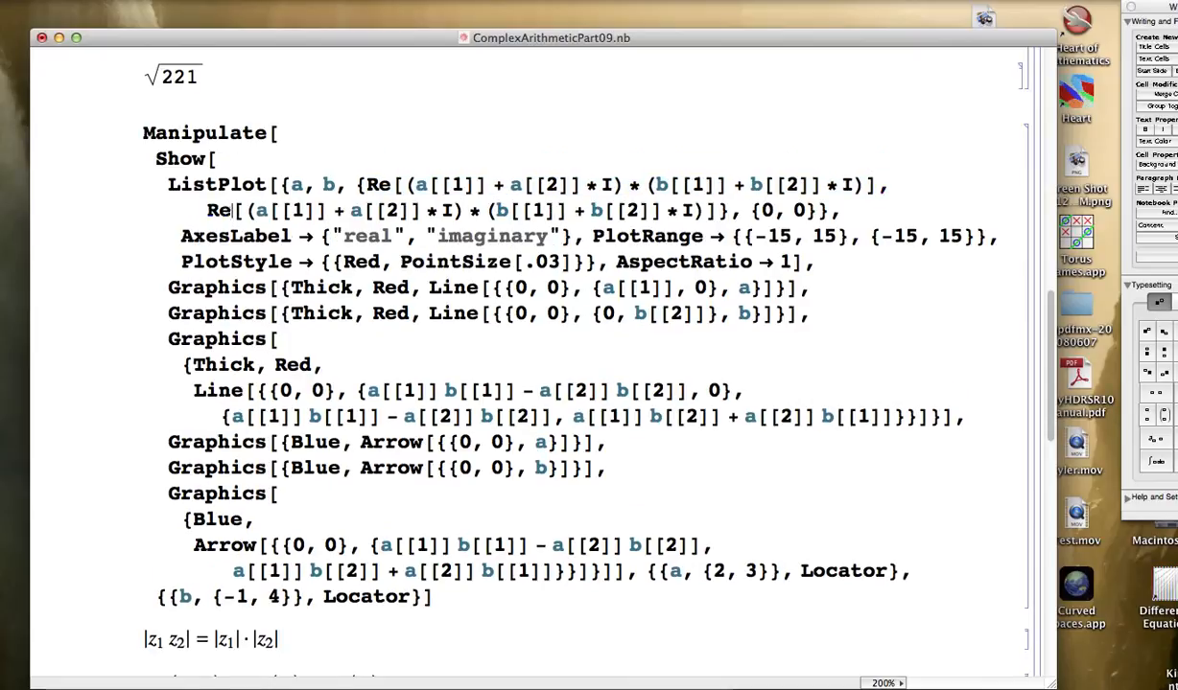
# Step: Select the new {Re[...], Im[...]} product expression to reuse it
pyautogui.click(214, 211)
pyautogui.write('Im')
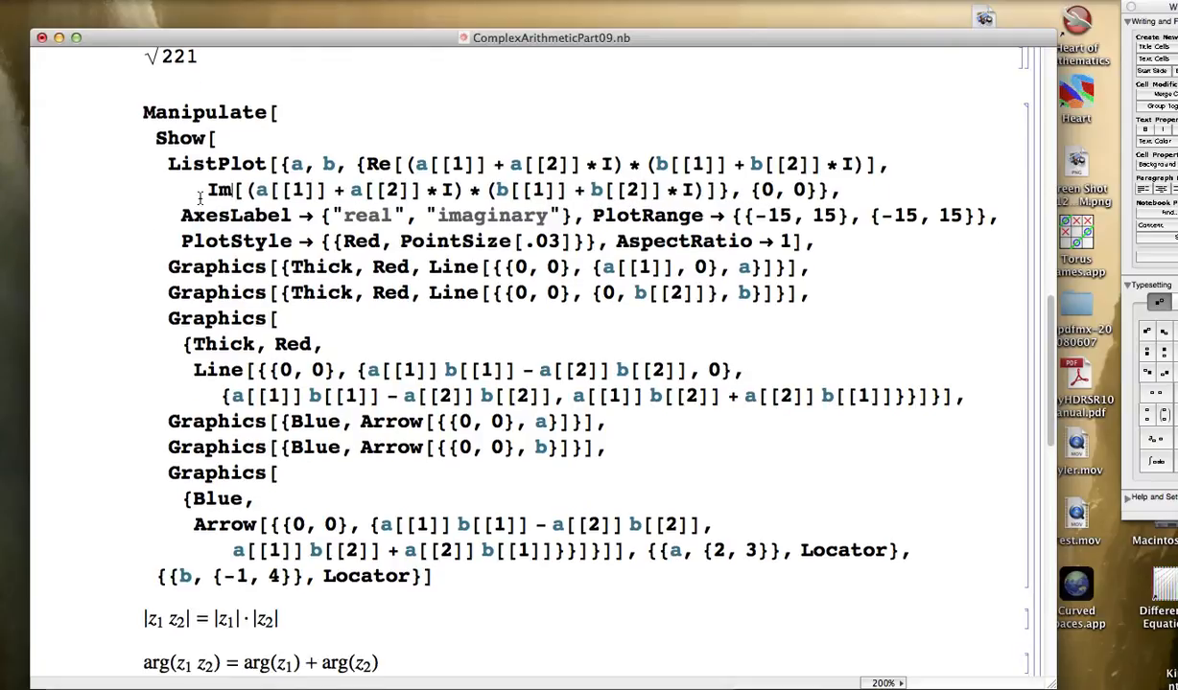
pyautogui.moveTo(208, 190); pyautogui.dragTo(715, 190)
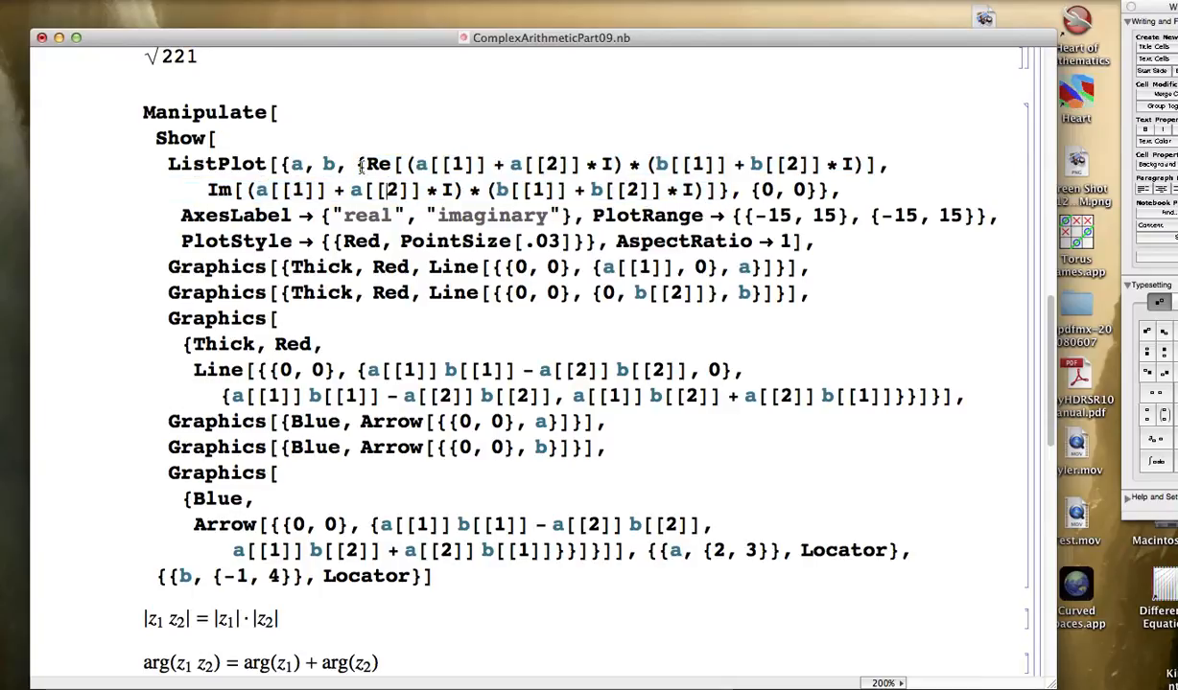
# Step: Replace the red Line's endpoint with the Re/Im product expression and re-evaluate
pyautogui.moveTo(360, 165); pyautogui.dragTo(726, 190)
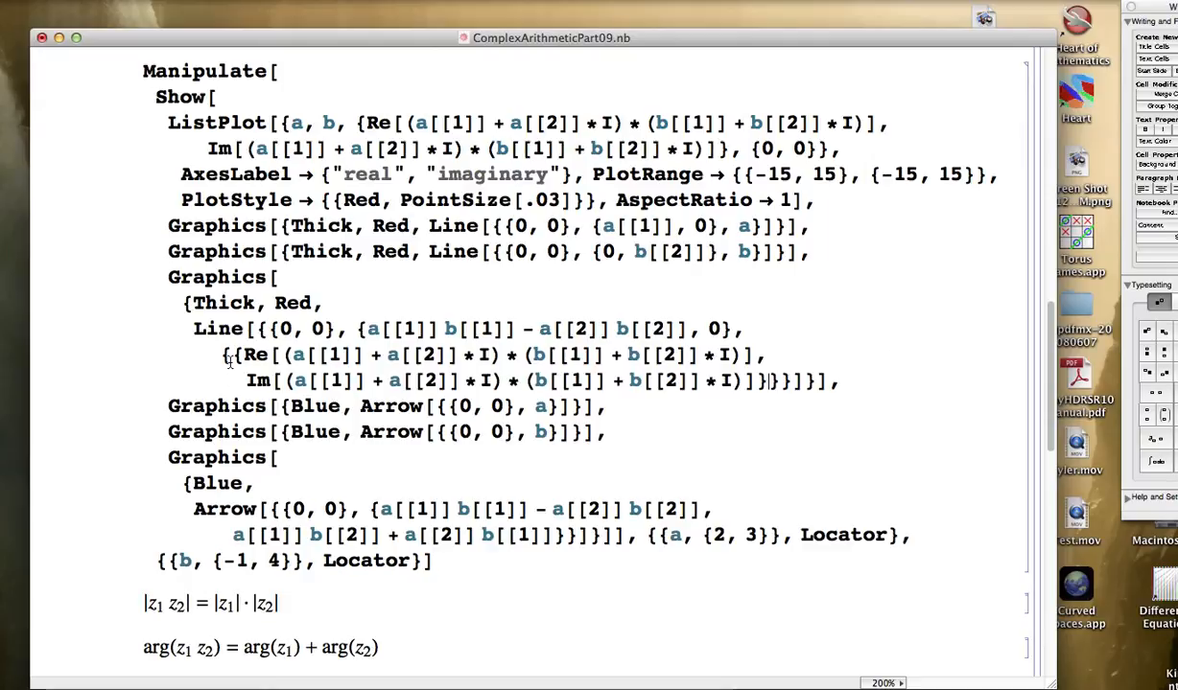
pyautogui.scroll(-3)
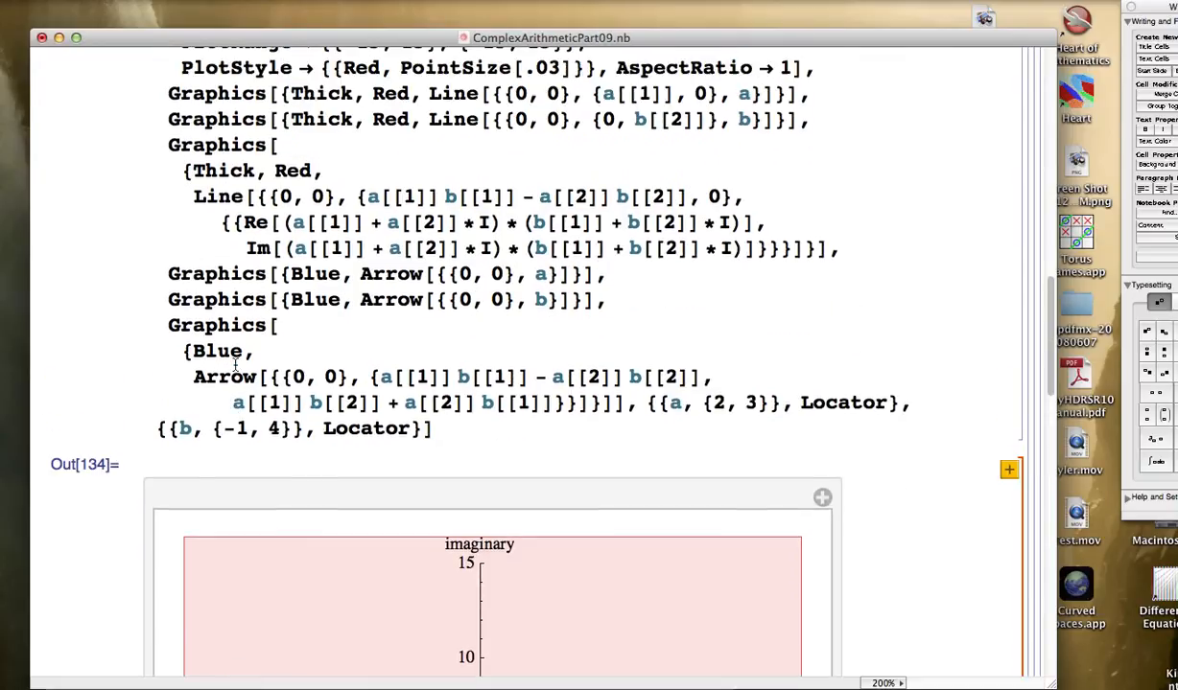
pyautogui.scroll(3)
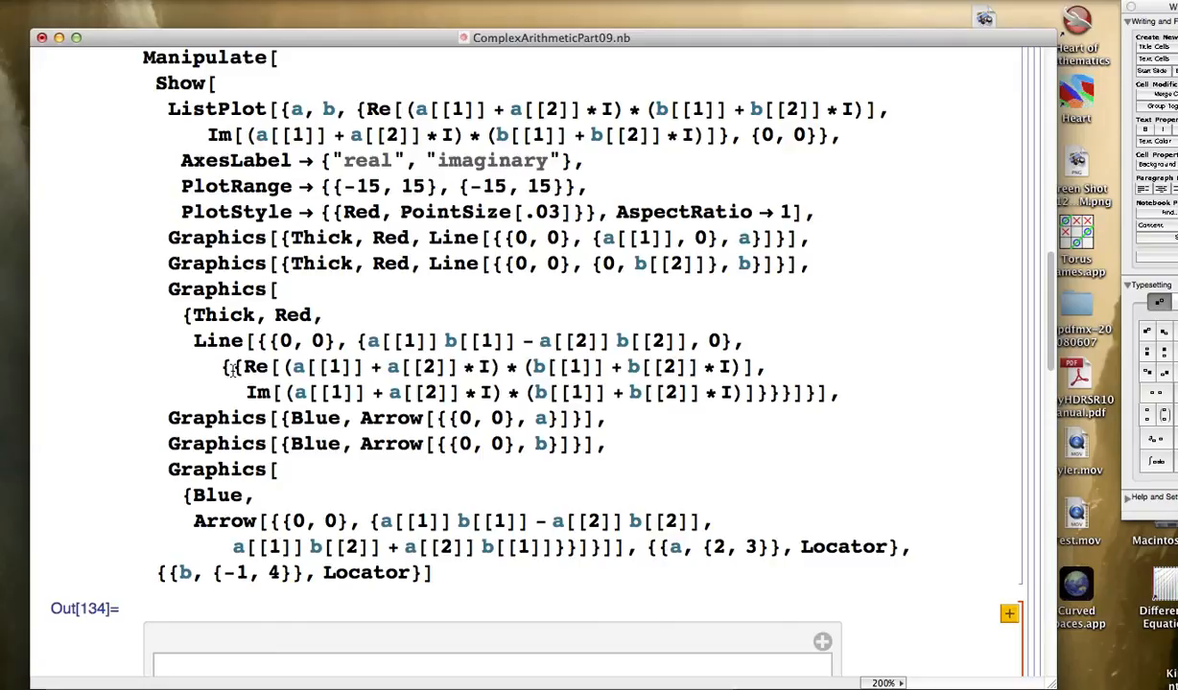
pyautogui.scroll(-3)
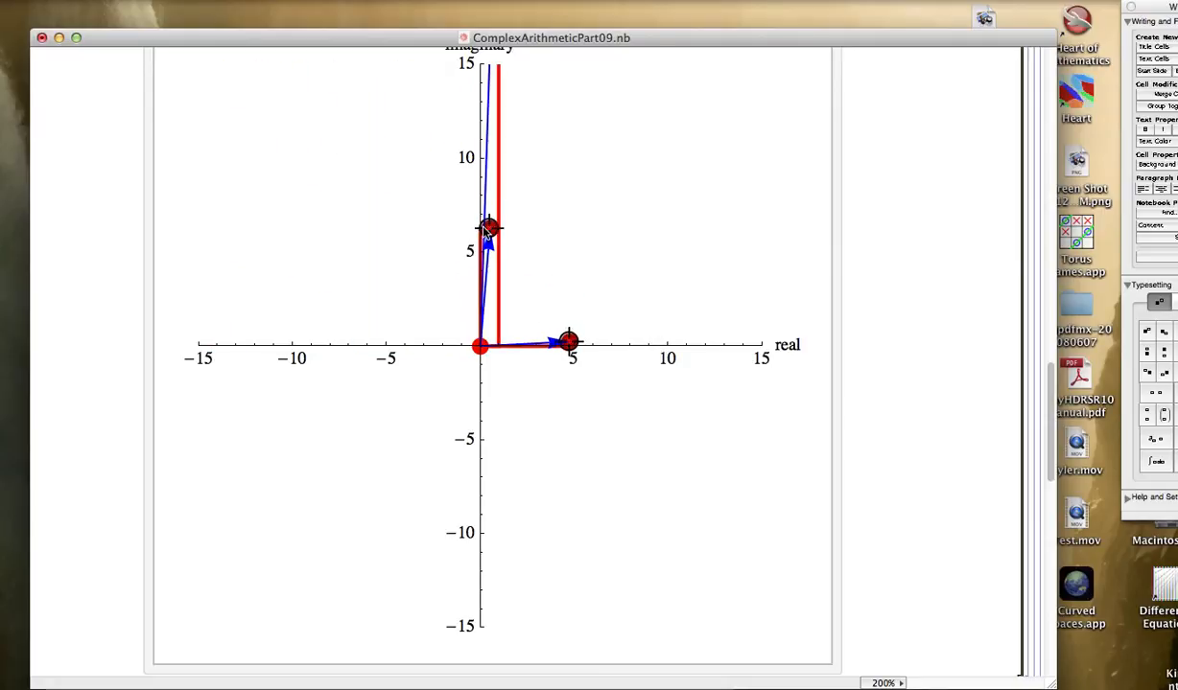
# Step: Drag a point toward the origin and scroll to the α, β, γ ArcTan cells
pyautogui.moveTo(489, 226); pyautogui.dragTo(509, 330)
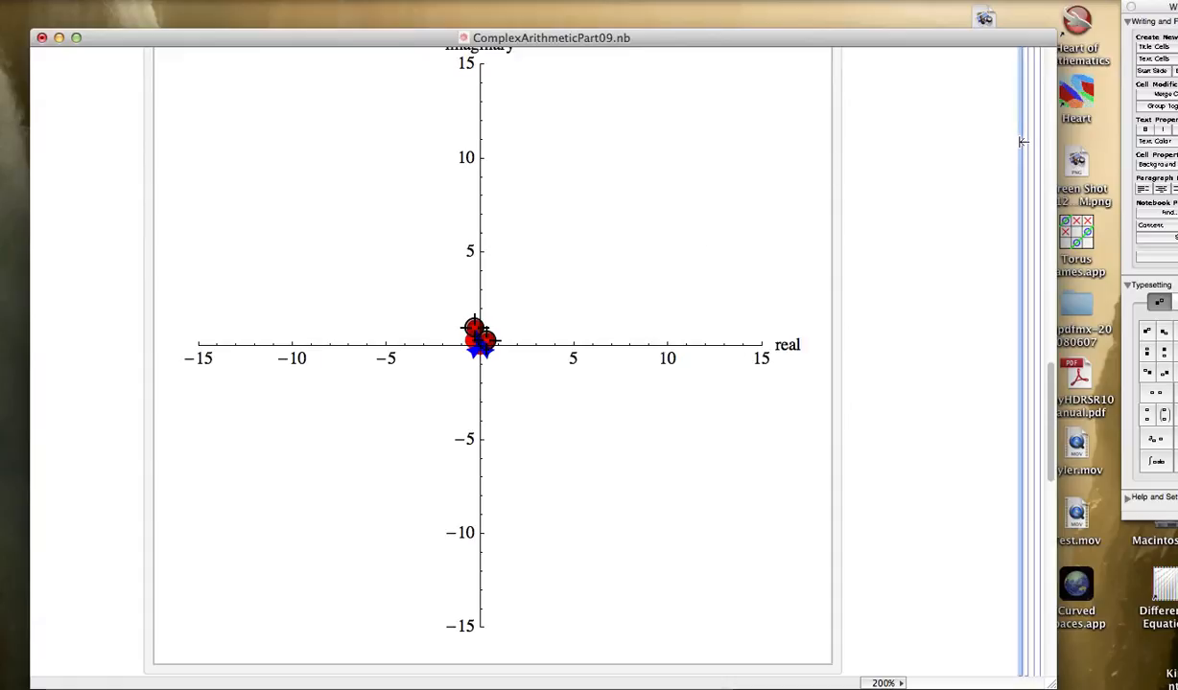
pyautogui.scroll(3)
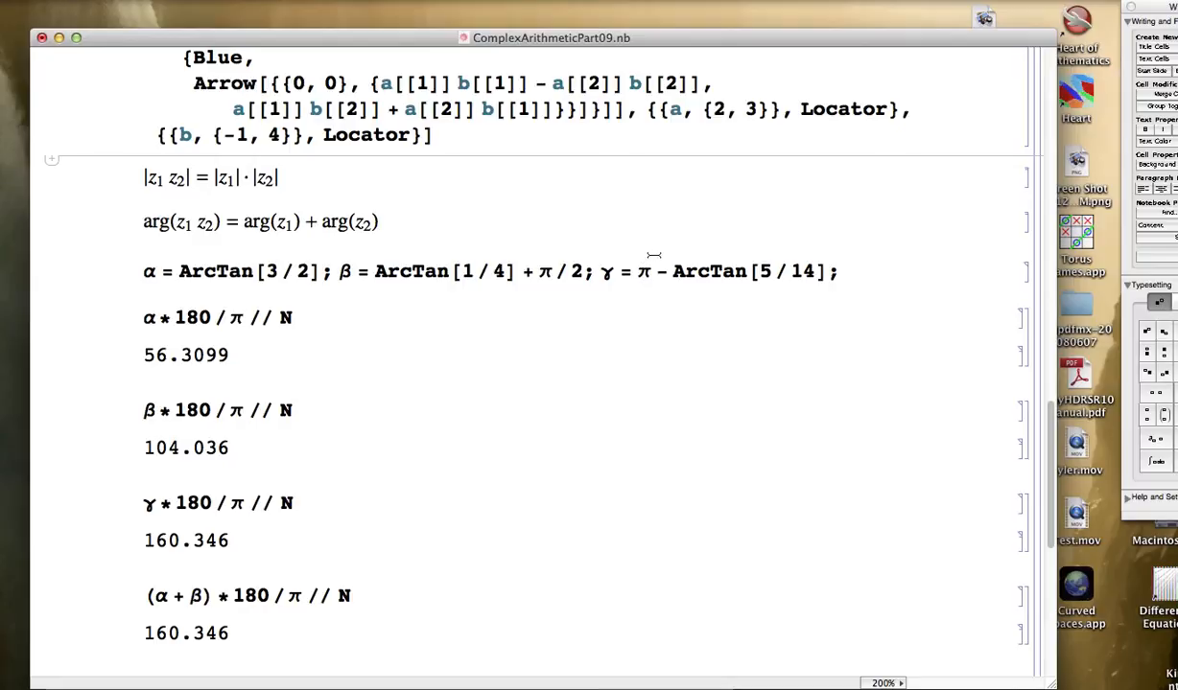
# Step: Colour the arg formula red and enter Arg[2 + 3 I] below it
pyautogui.write('Arg')
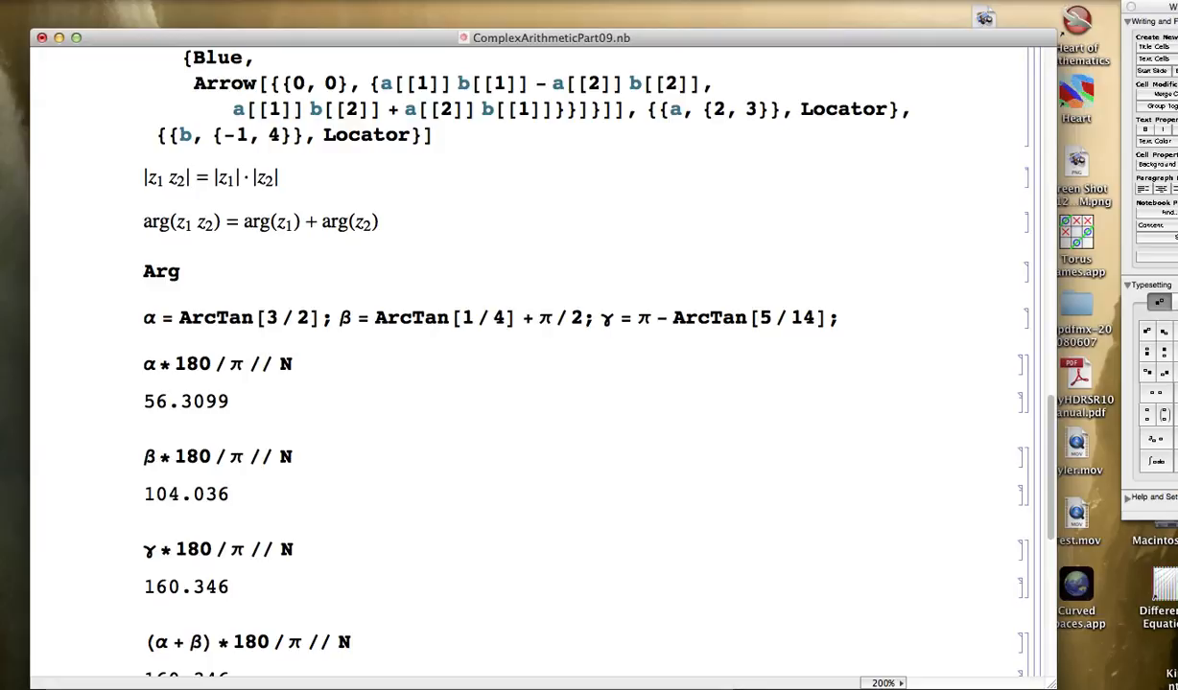
pyautogui.moveTo(433, 223)
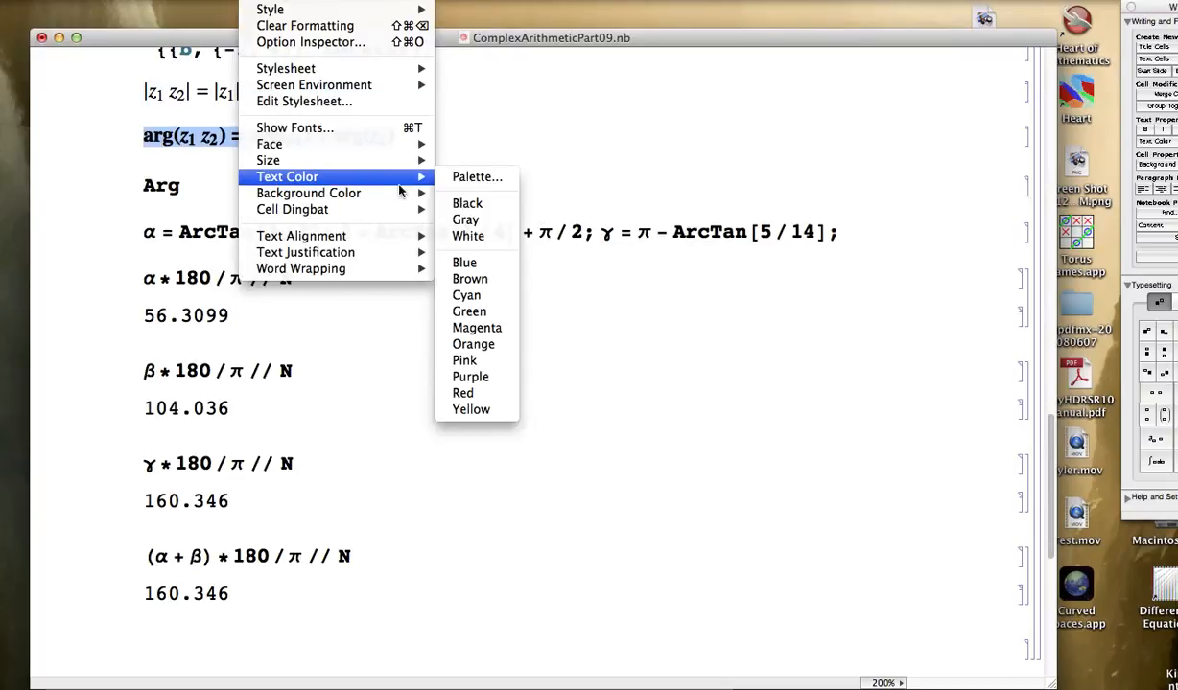
pyautogui.moveTo(464, 360)
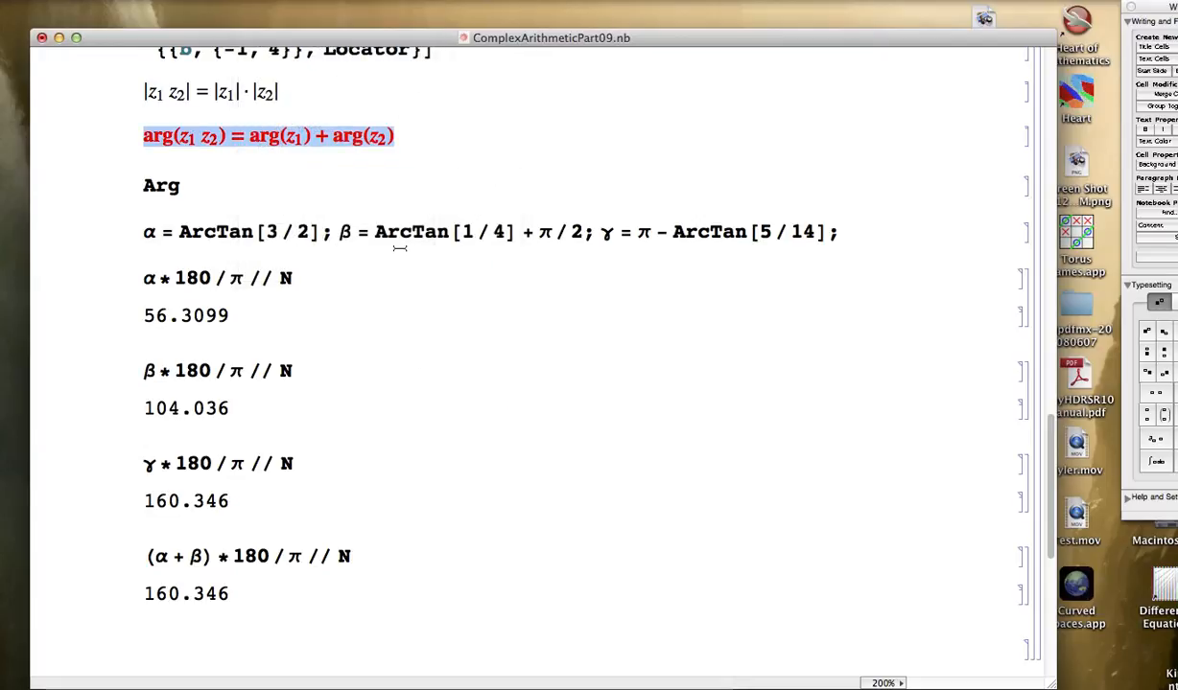
pyautogui.scroll(3)
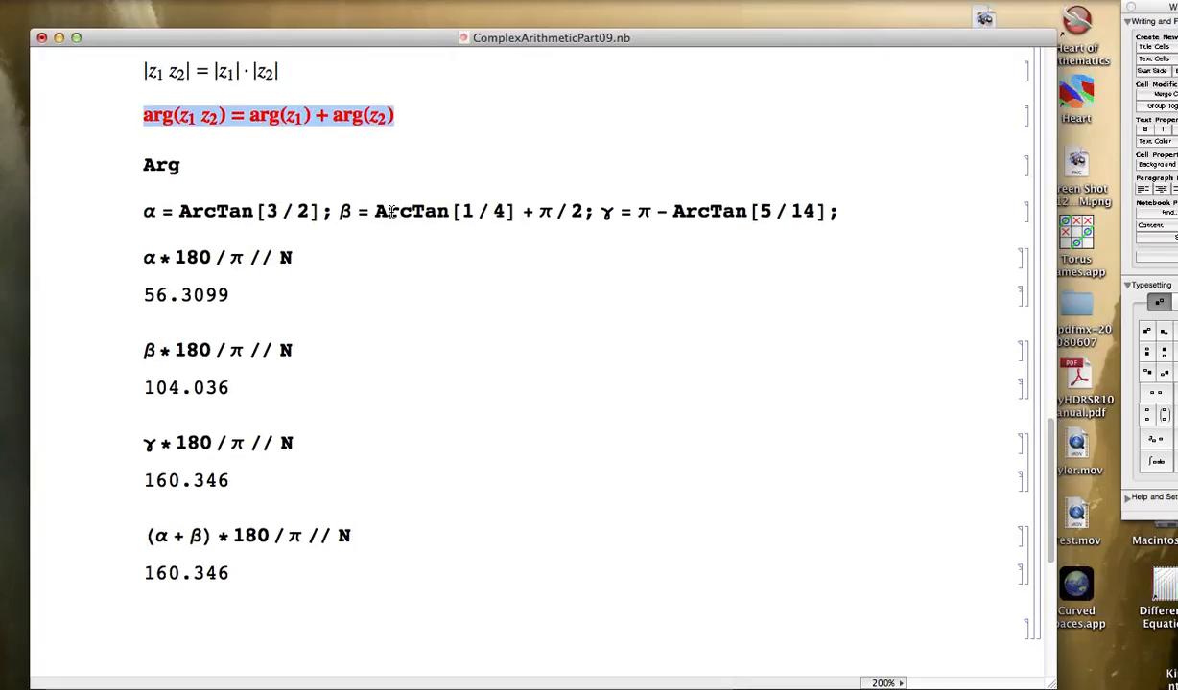
pyautogui.scroll(3)
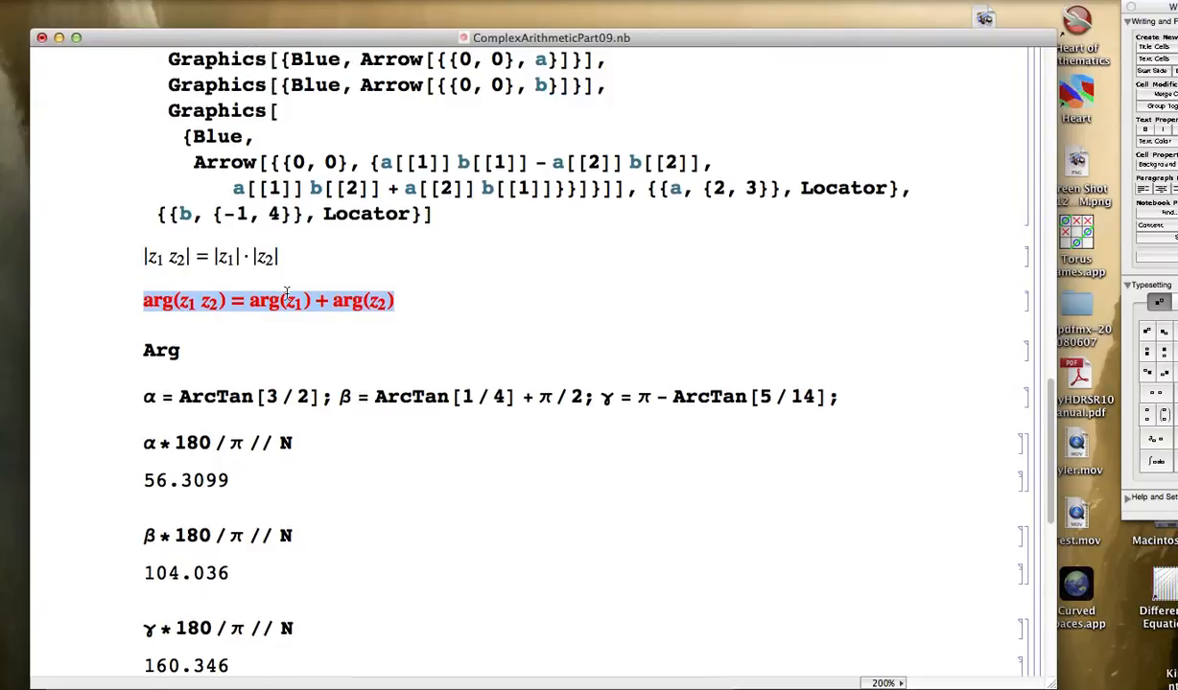
pyautogui.click(207, 349)
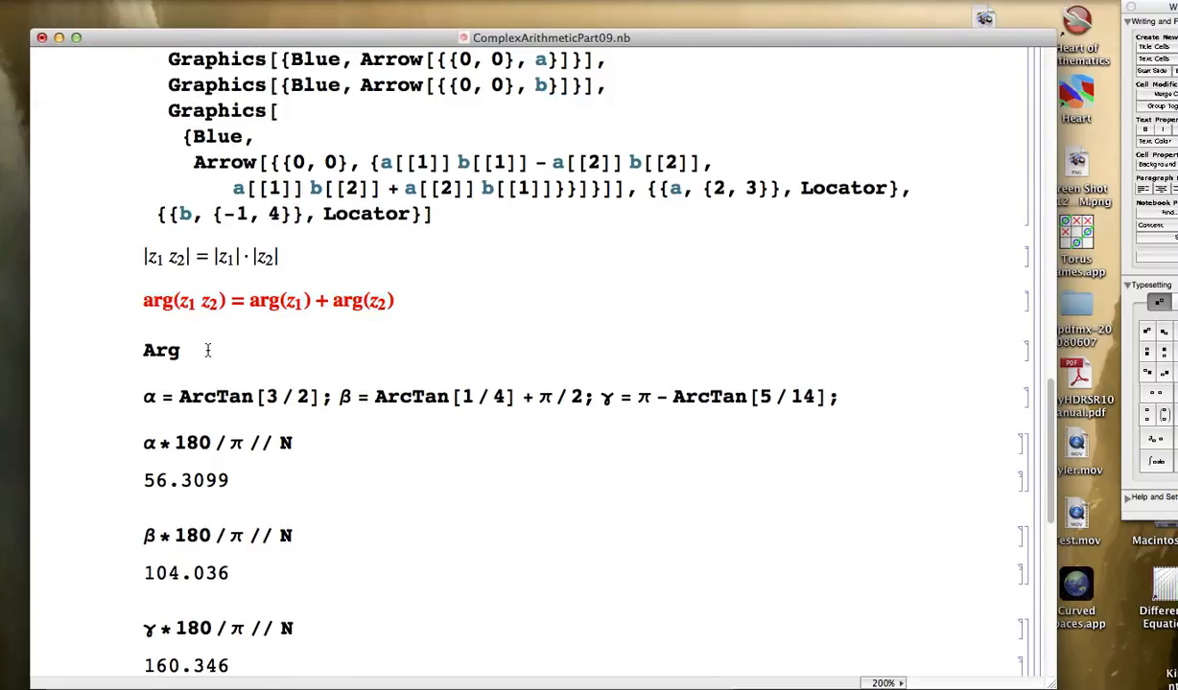
pyautogui.write('[2 + 3 I]')
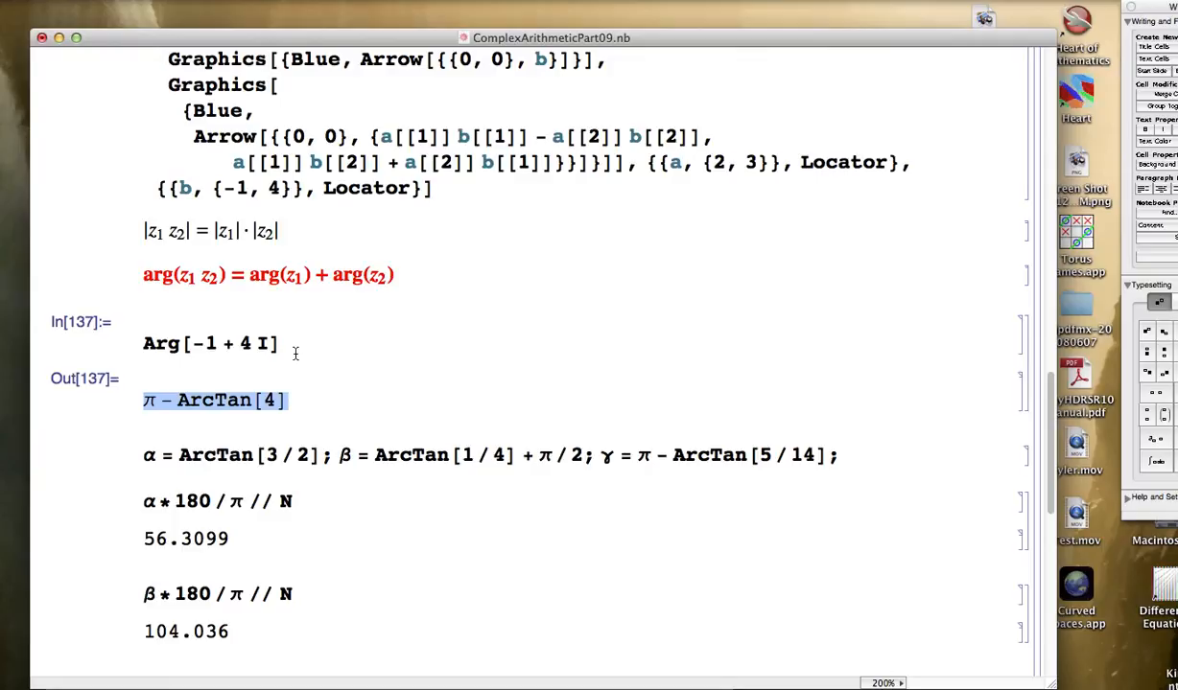
# Step: Check β // N equals 1.81577, then evaluate Arg[-14 + 5 I]
pyautogui.click(288, 343)
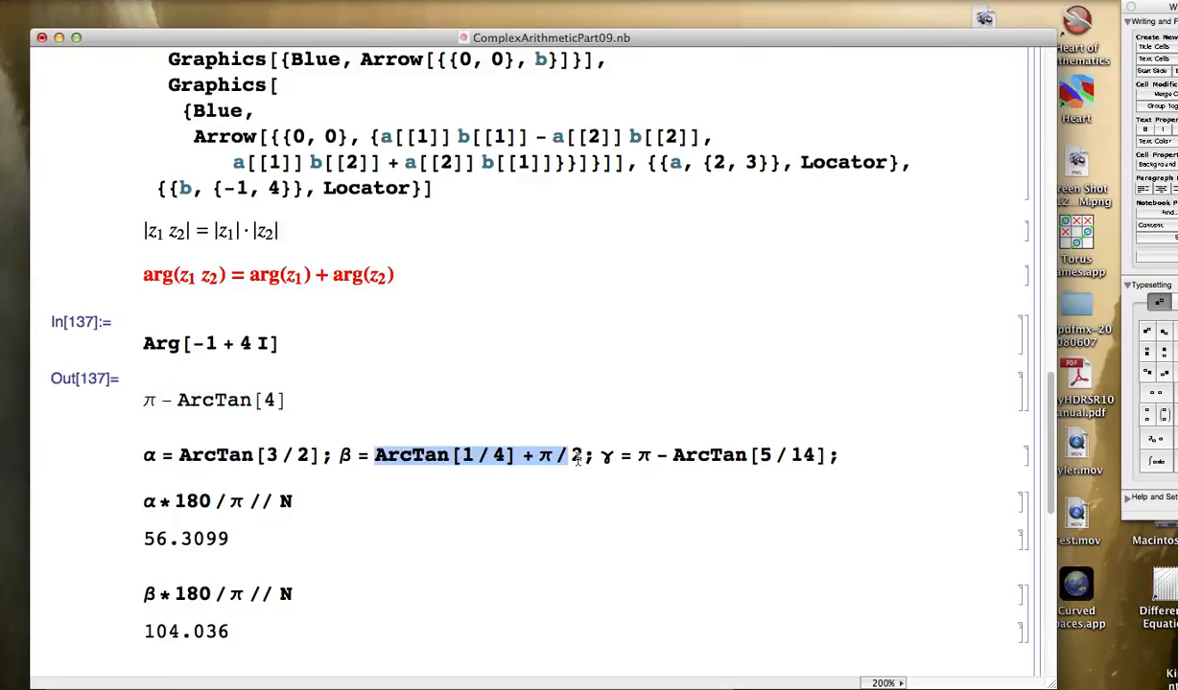
pyautogui.click(324, 342)
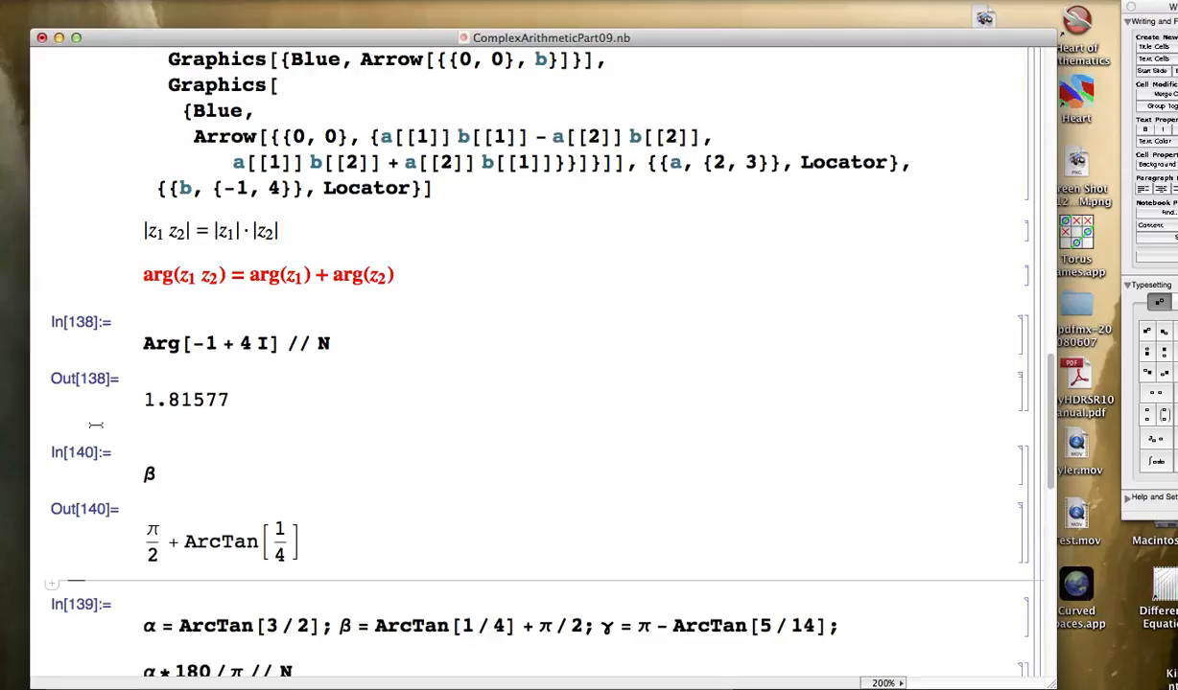
pyautogui.write('// N')
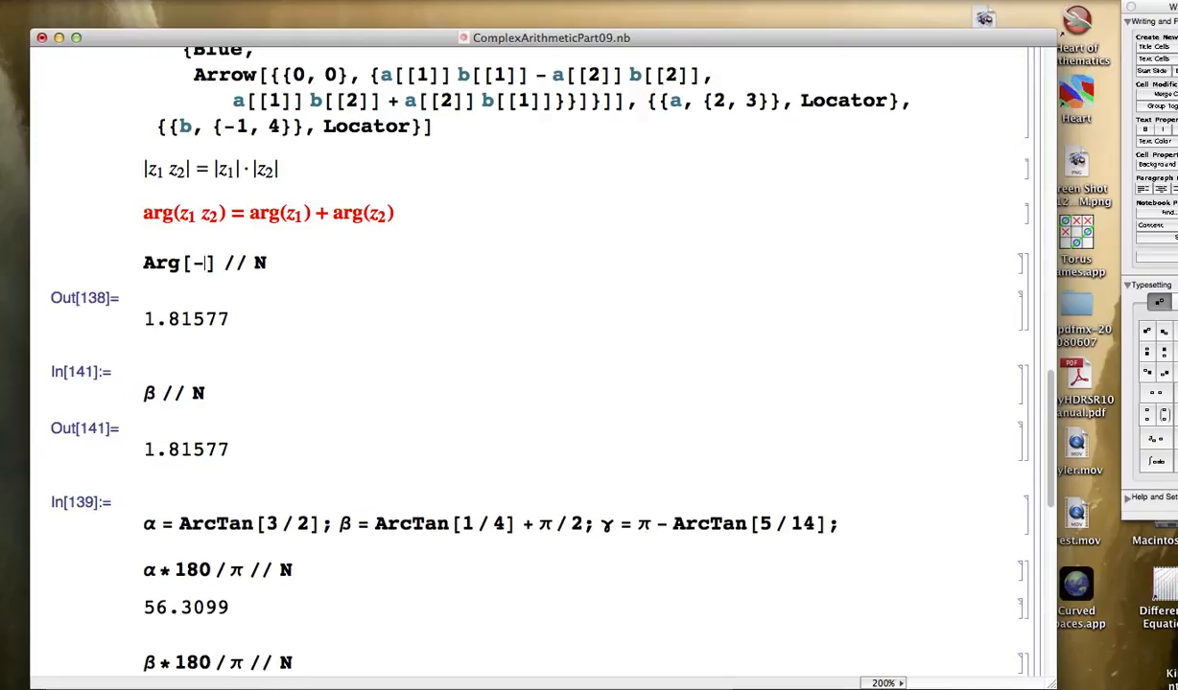
pyautogui.write('14 + 5 I')
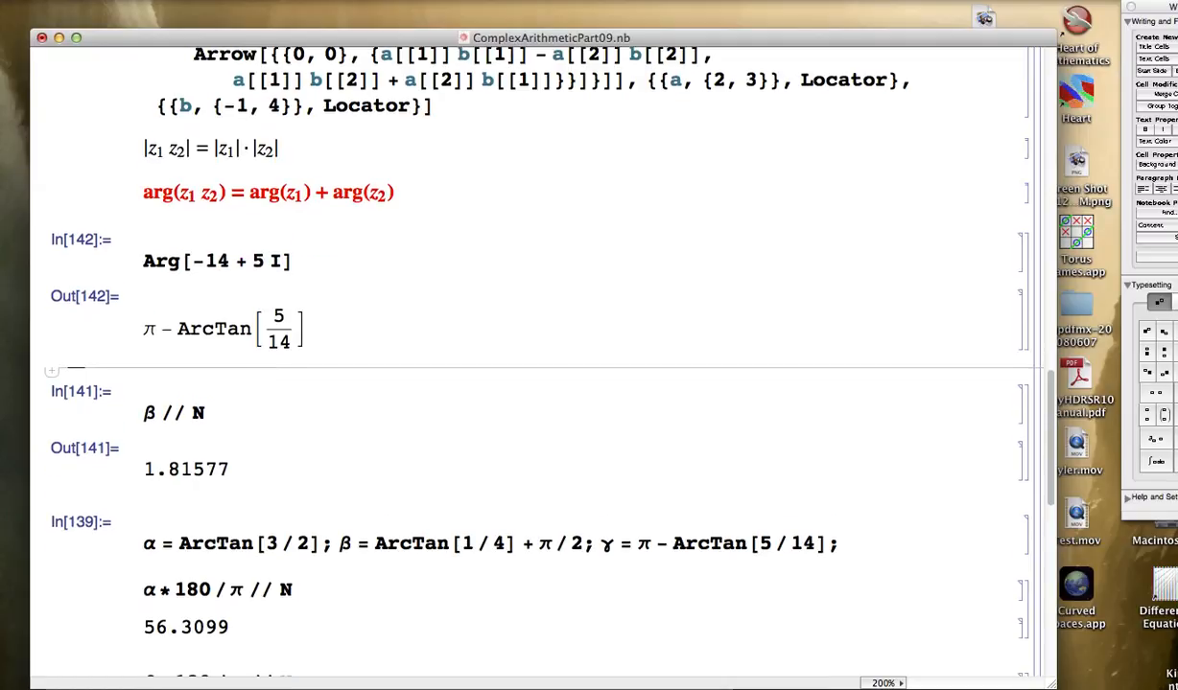
# Step: Compare γ's definition π − ArcTan[5/14] against the Arg[-14 + 5 I] result, then return to the Manipulate code
pyautogui.scroll(-3)
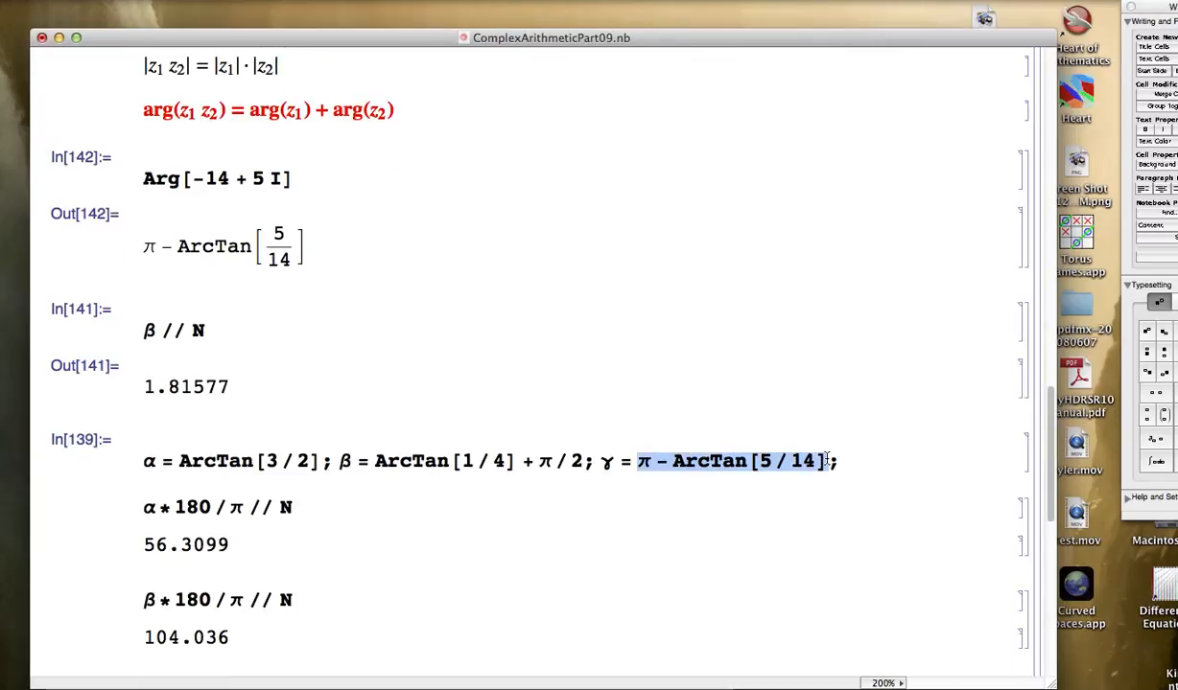
pyautogui.moveTo(587, 351)
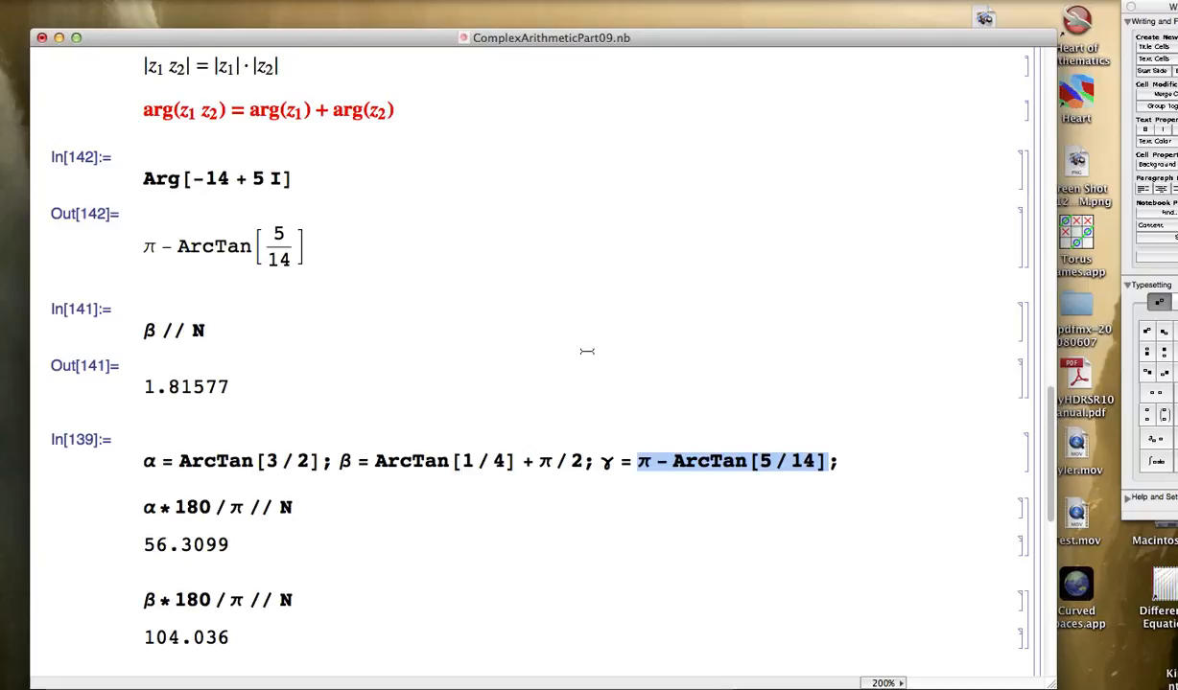
pyautogui.doubleClick(215, 178)
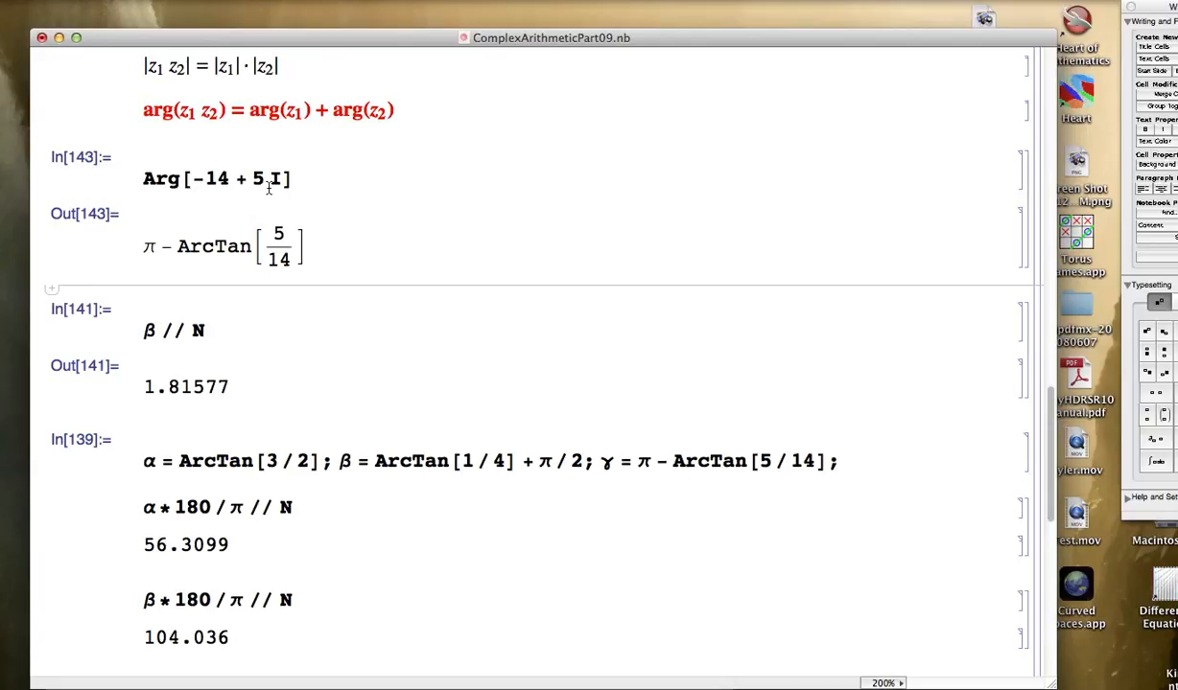
pyautogui.scroll(3)
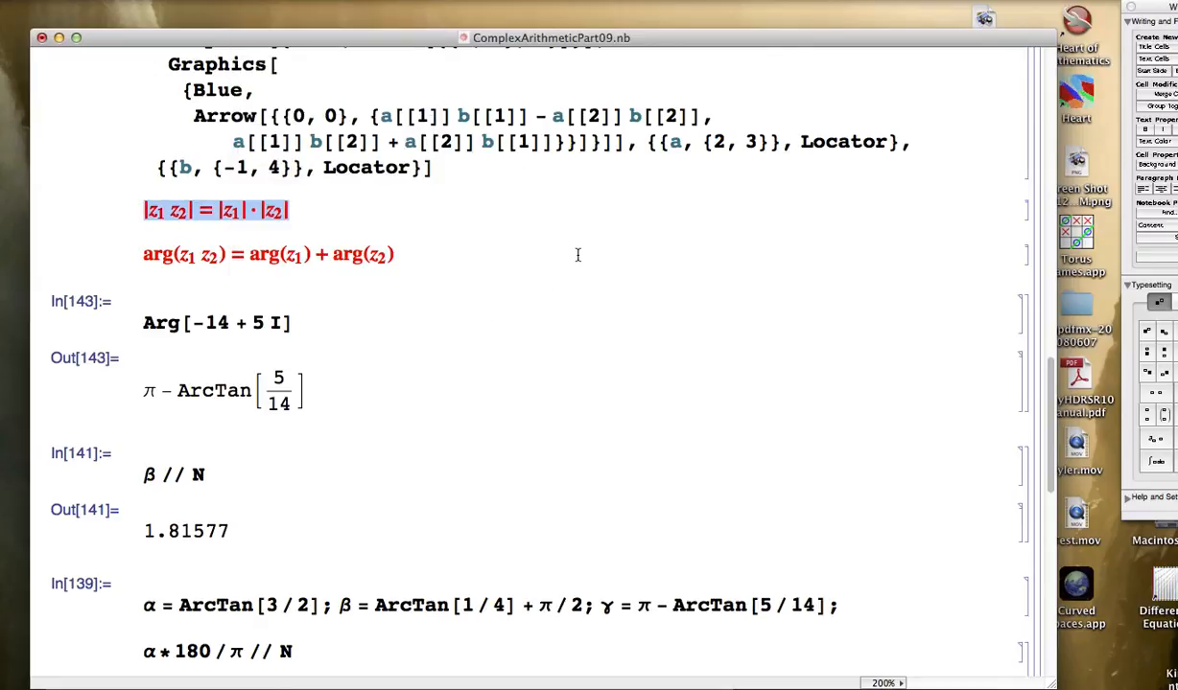
pyautogui.scroll(3)
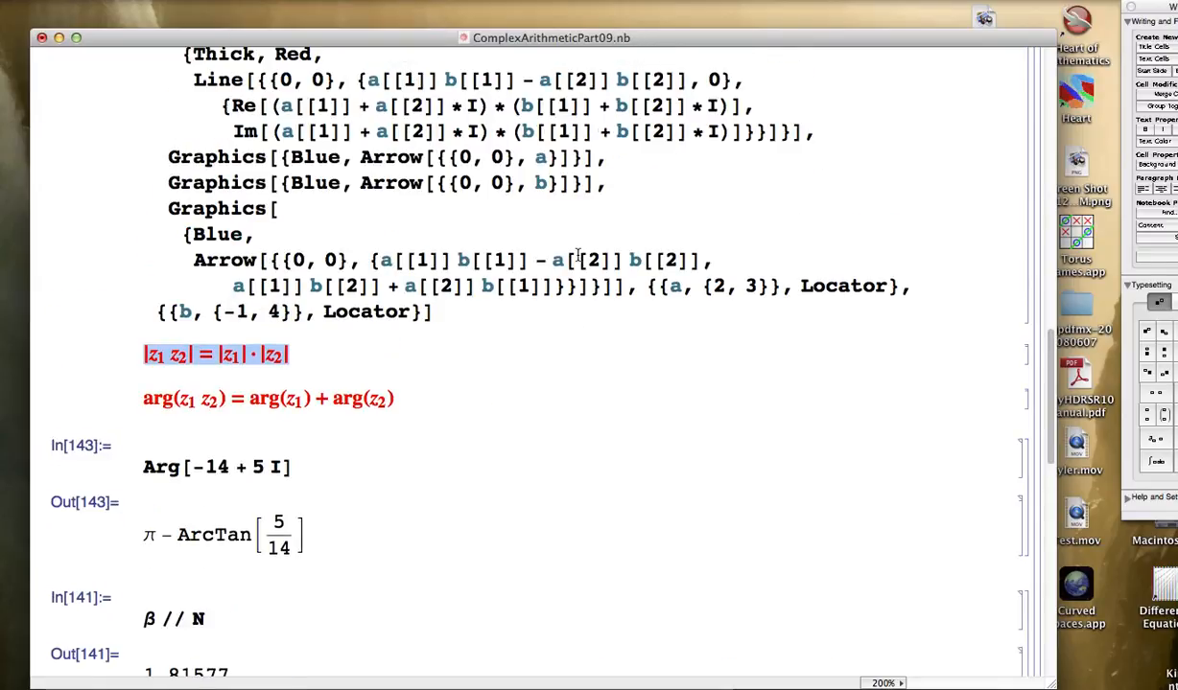